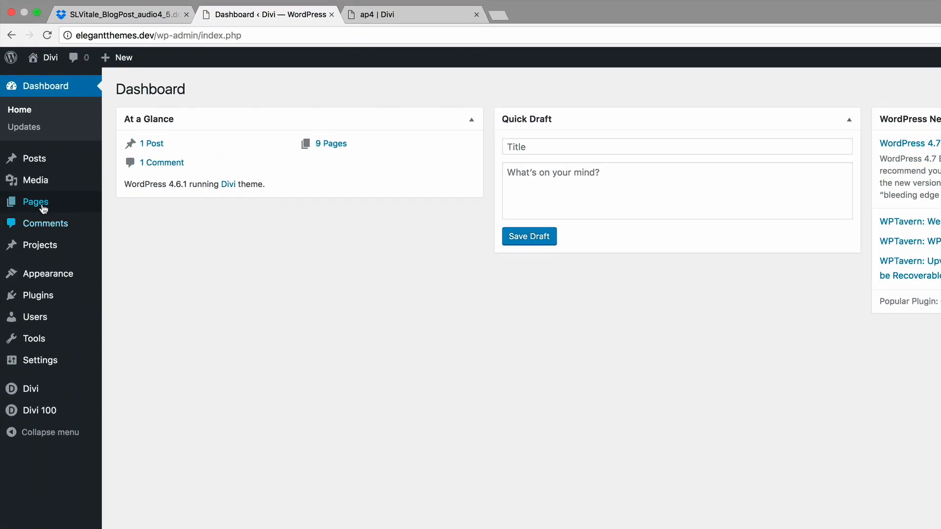
Create a new page titled 'audio4' and switch it to the Divi Builder
left_click(35, 202)
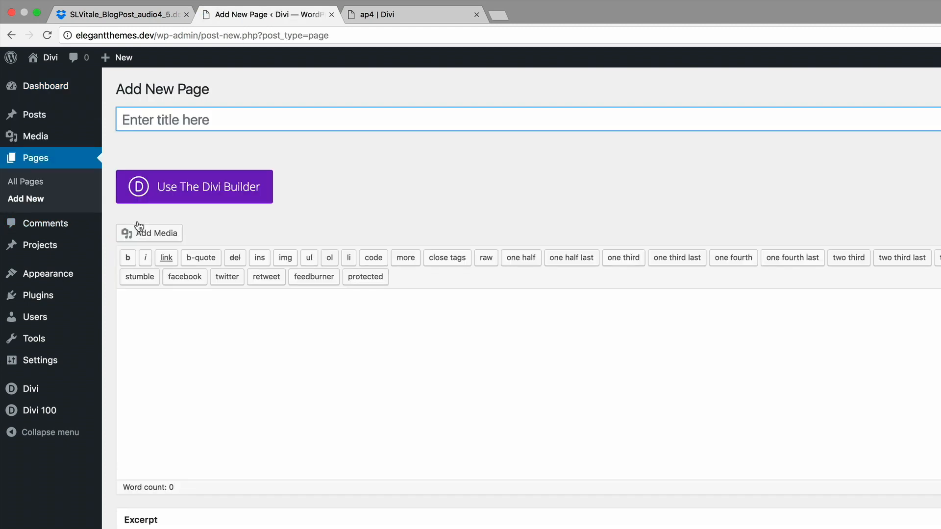
type("audio4")
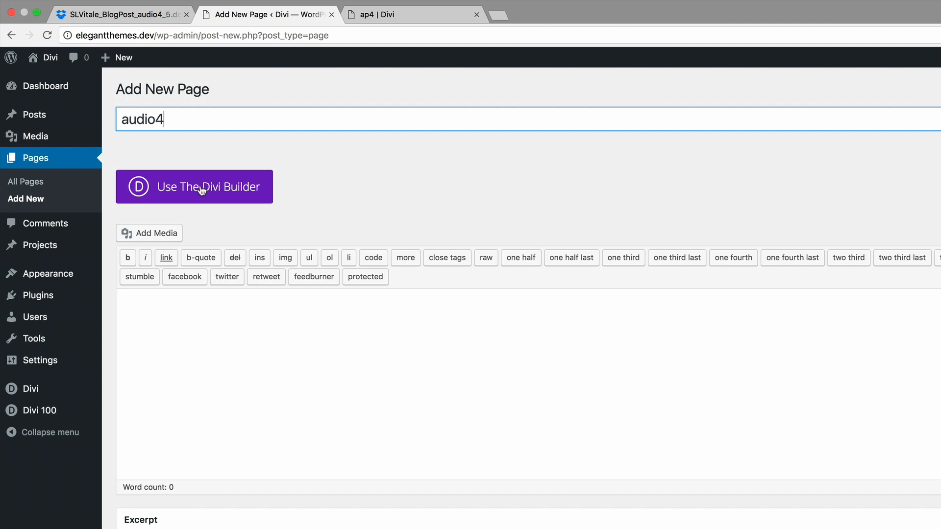
left_click(194, 186)
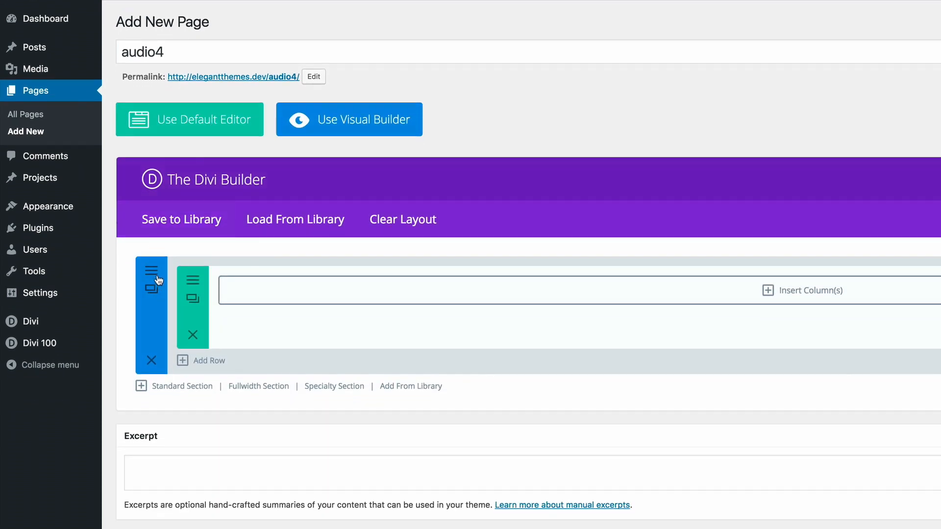
mouse_move(152, 272)
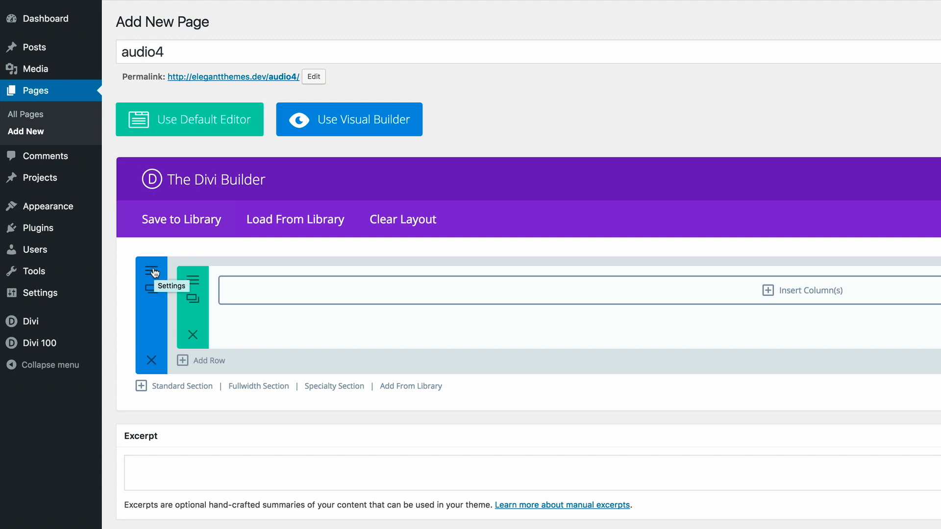
Give the section the cloudy sky photo as background and 0 padding on all sides
left_click(152, 272)
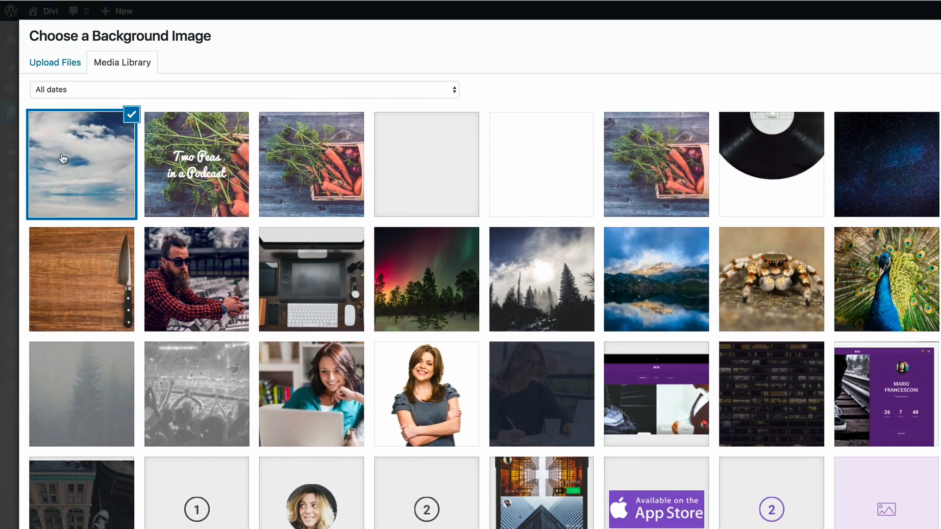
scroll("down", 3)
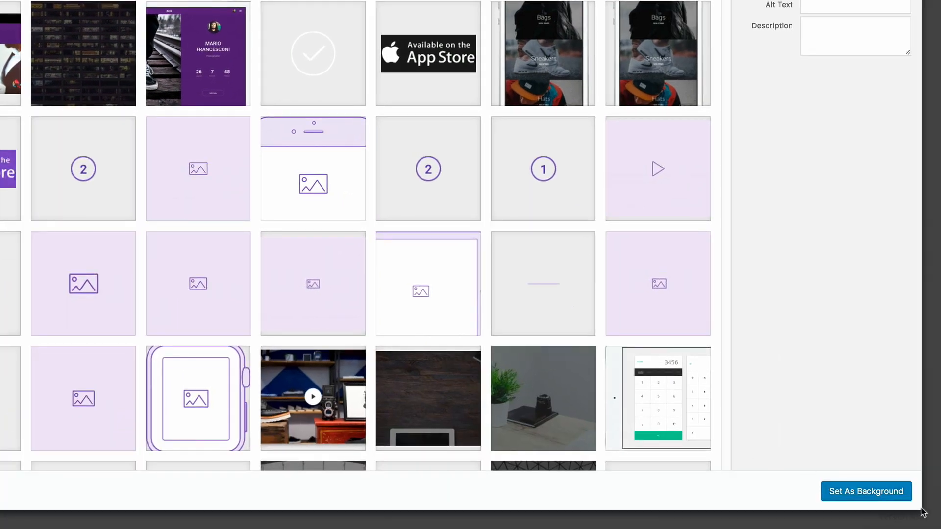
left_click(865, 492)
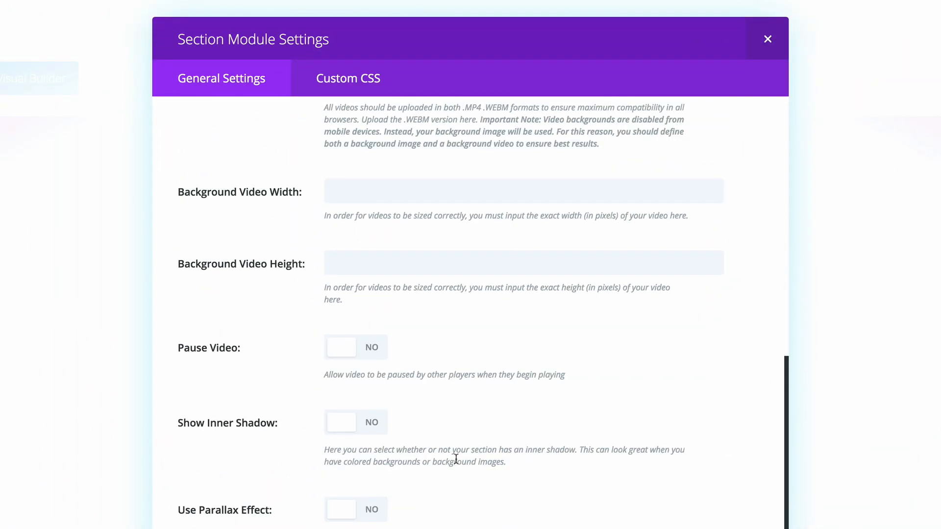
scroll("down", 3)
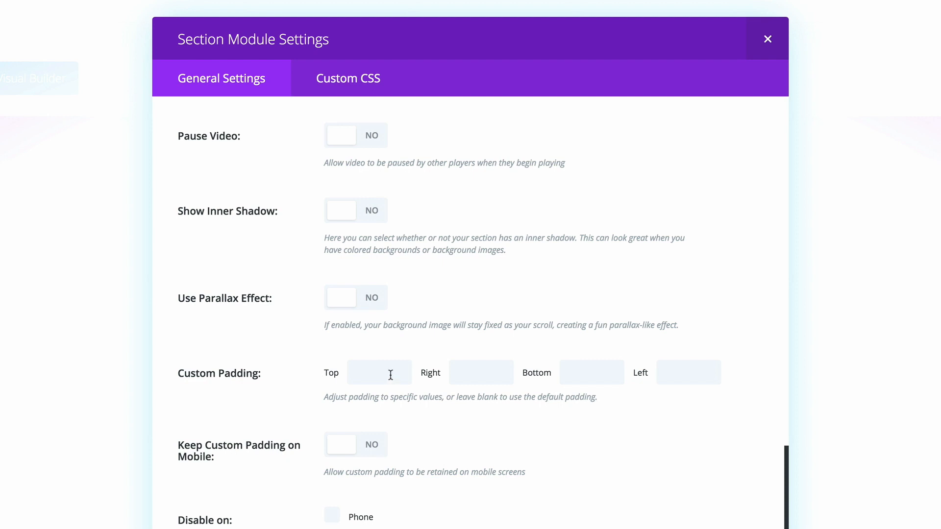
left_click(378, 372)
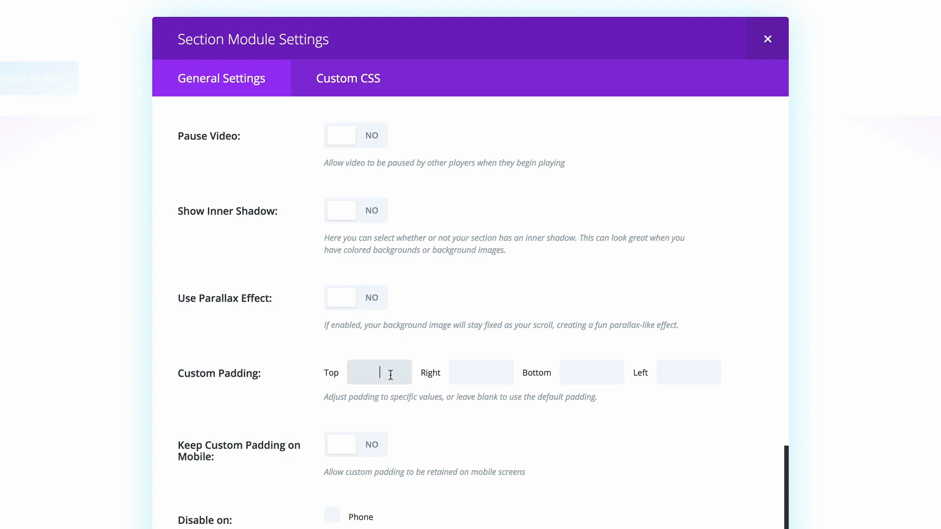
type("0")
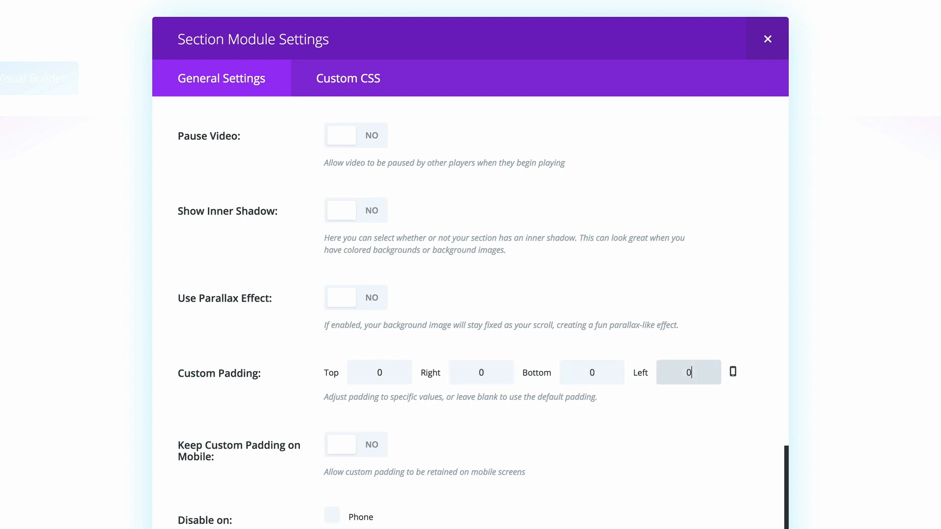
scroll("down", 3)
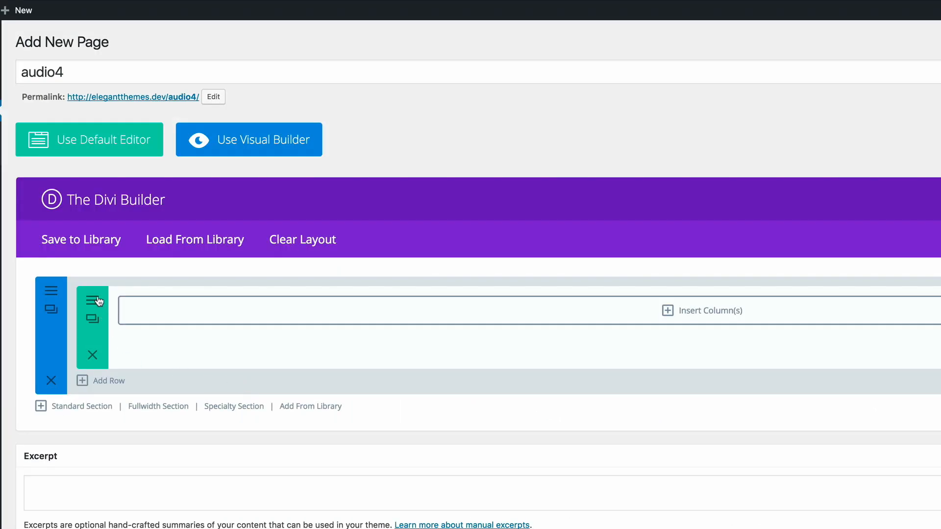
Make the row fullwidth with a custom gutter width of 1
left_click(91, 301)
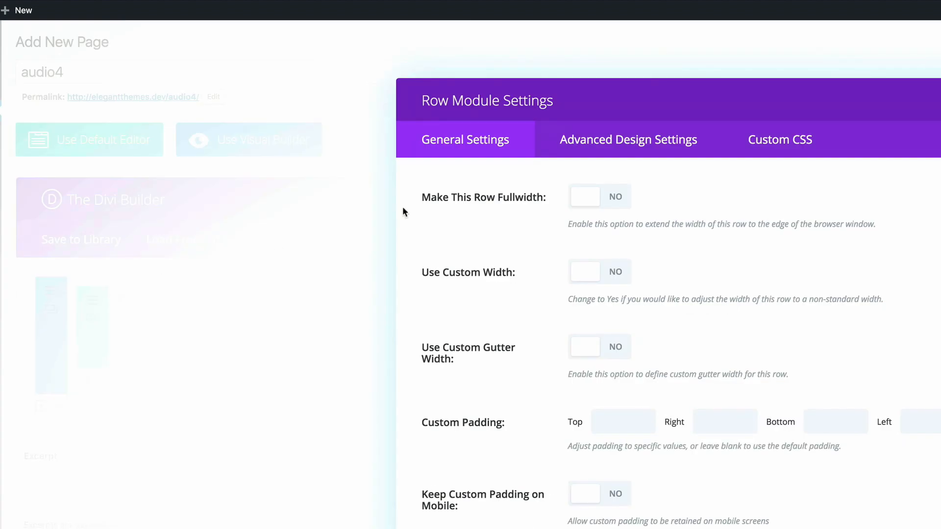
left_click(599, 196)
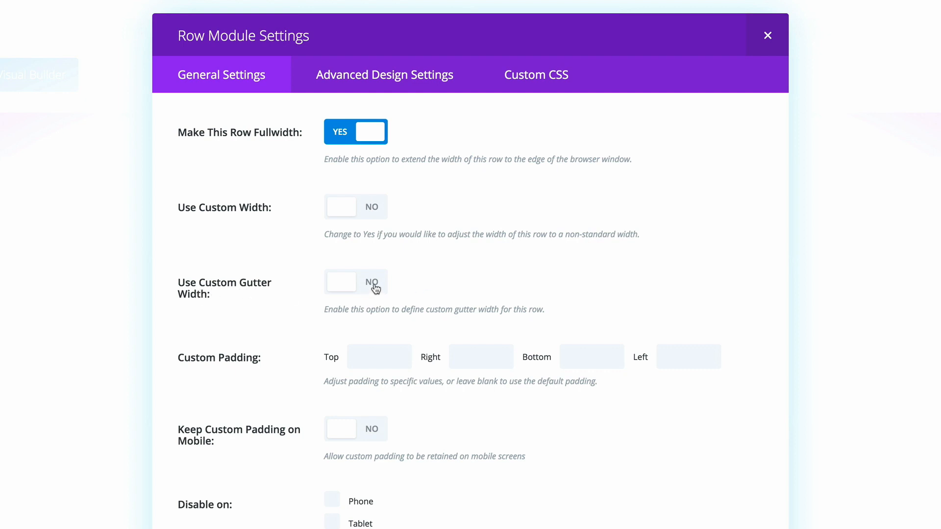
left_click(356, 283)
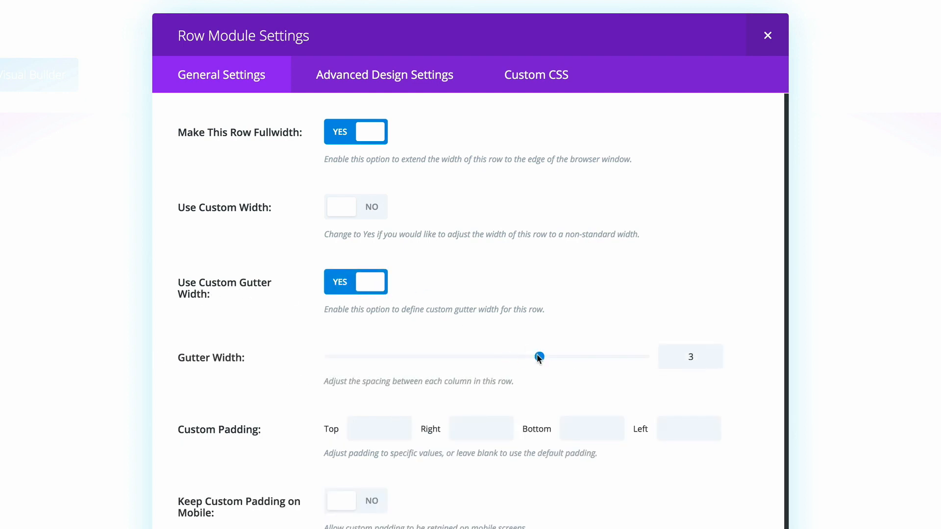
left_click_drag(538, 356, 435, 356)
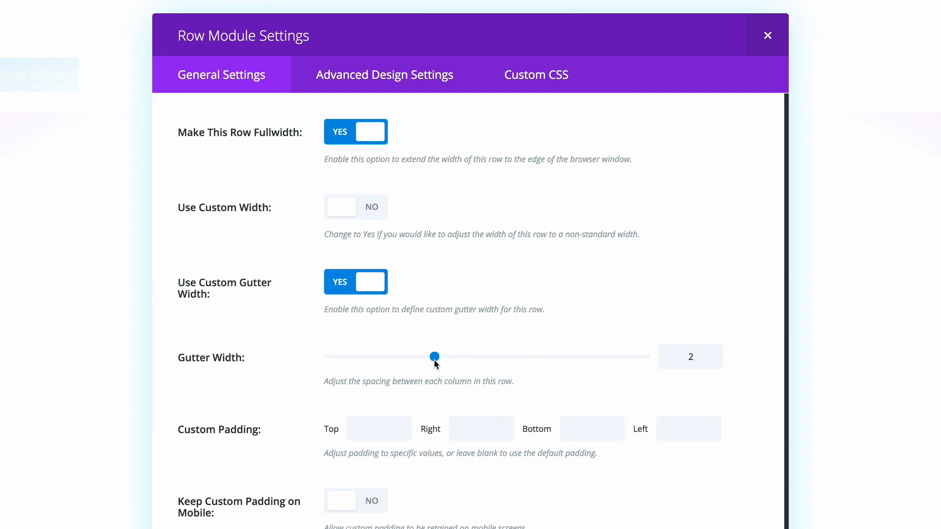
left_click_drag(435, 355, 328, 356)
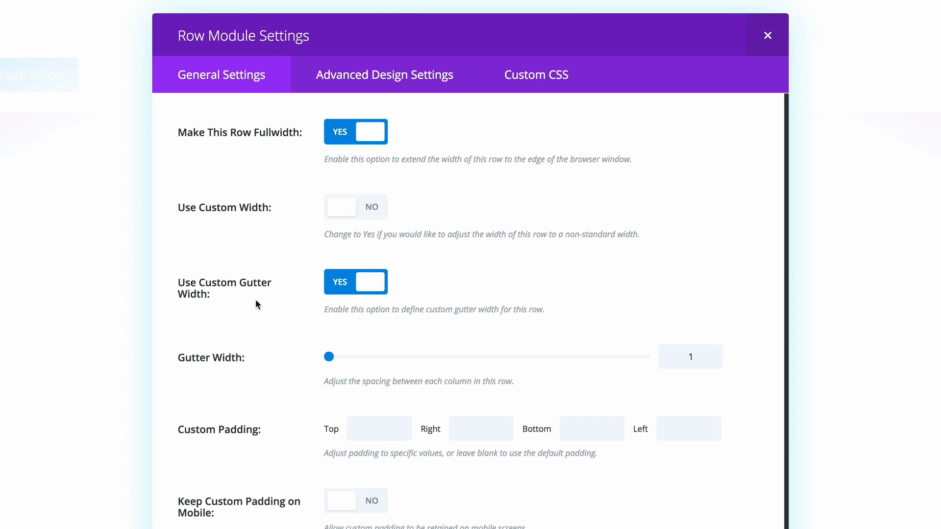
Set the row's top and bottom margins to 0 and save the row settings
left_click(379, 428)
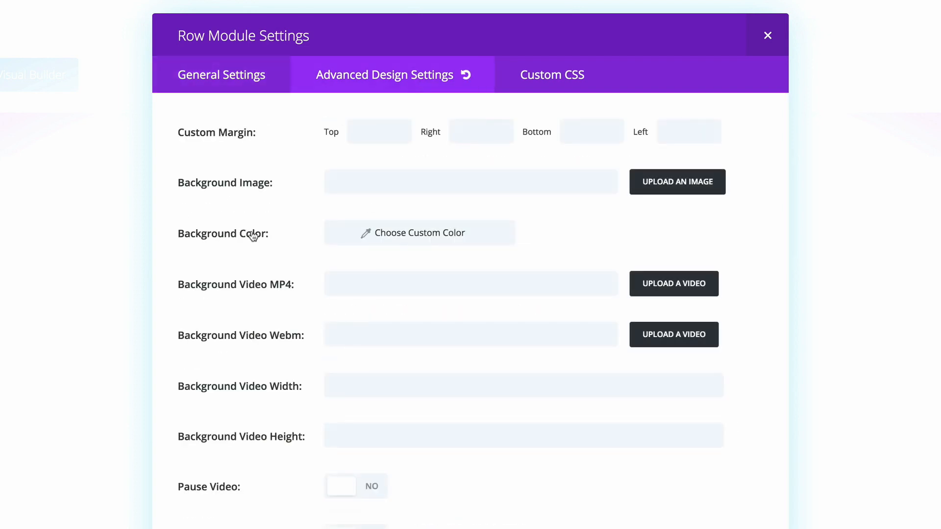
left_click(378, 131)
type("0")
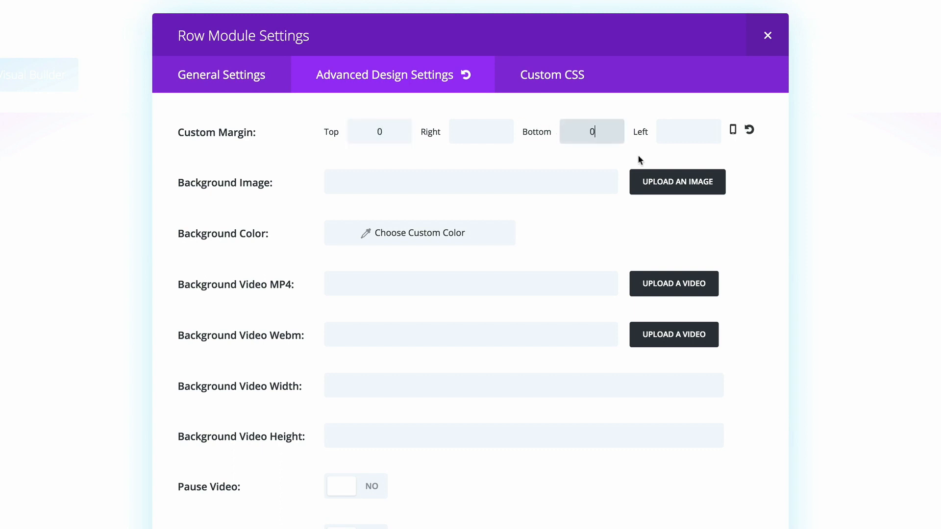
scroll("down", 3)
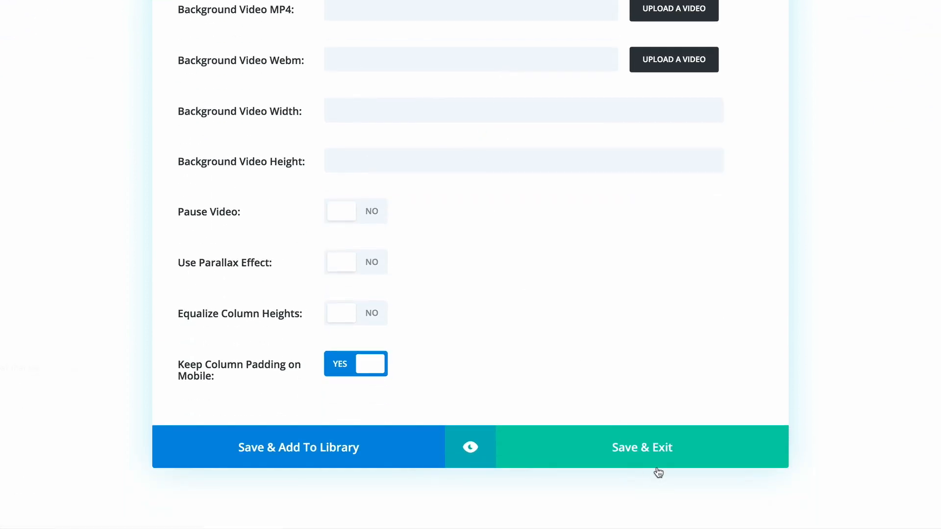
left_click(642, 447)
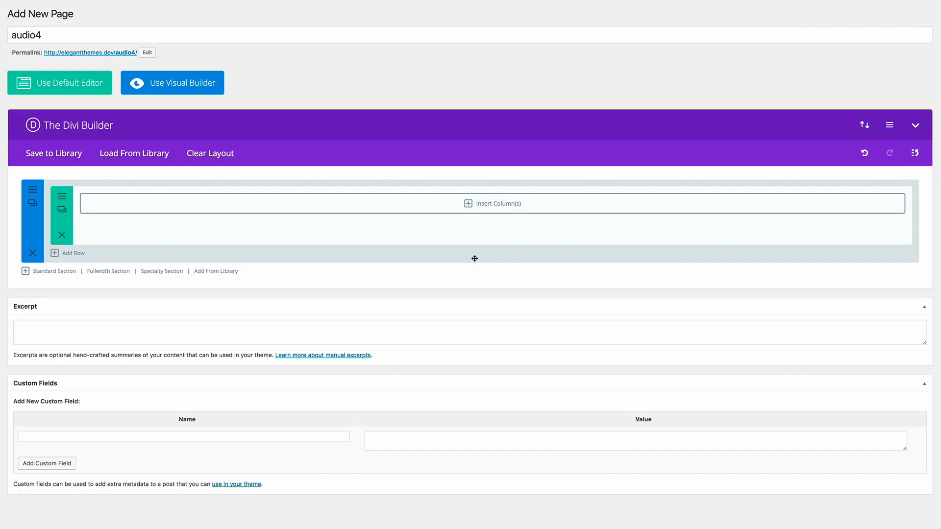
mouse_move(485, 234)
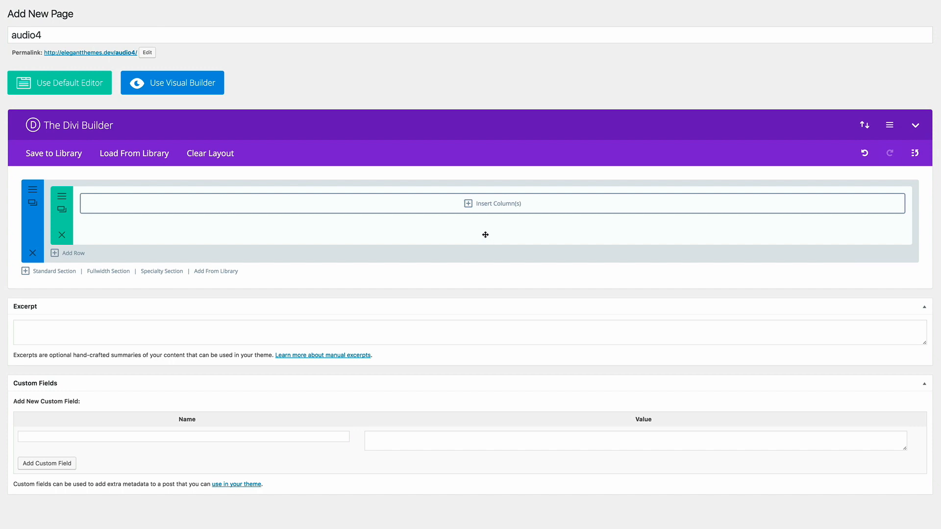
Reopen the row settings and turn on Equalize Column Heights in the design options
left_click(492, 202)
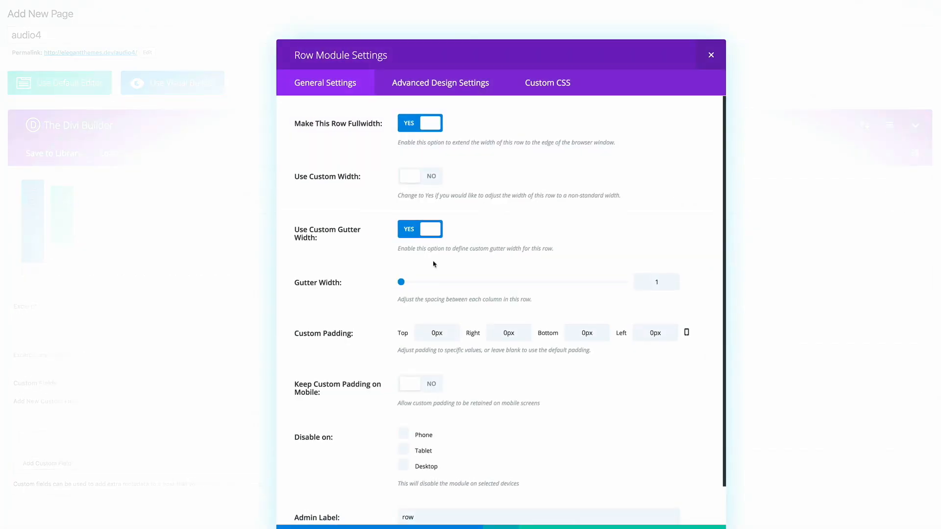
mouse_move(424, 273)
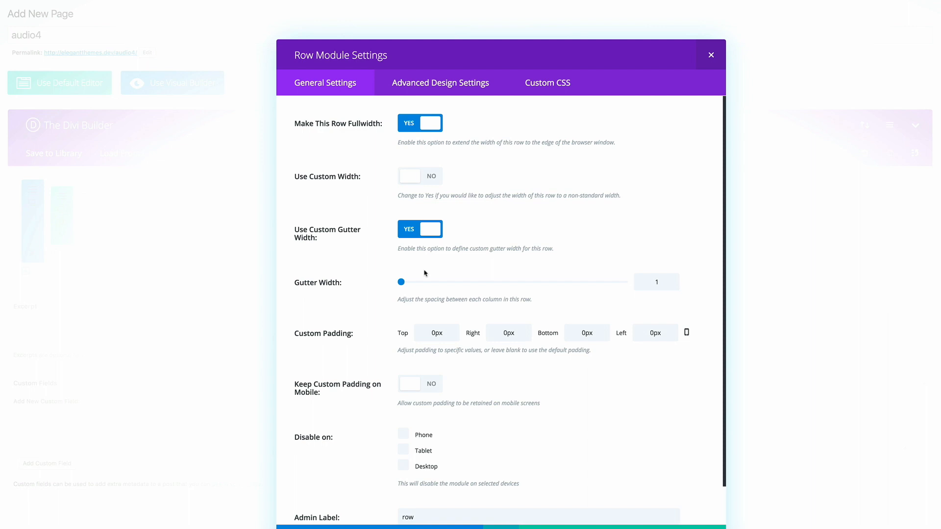
mouse_move(485, 196)
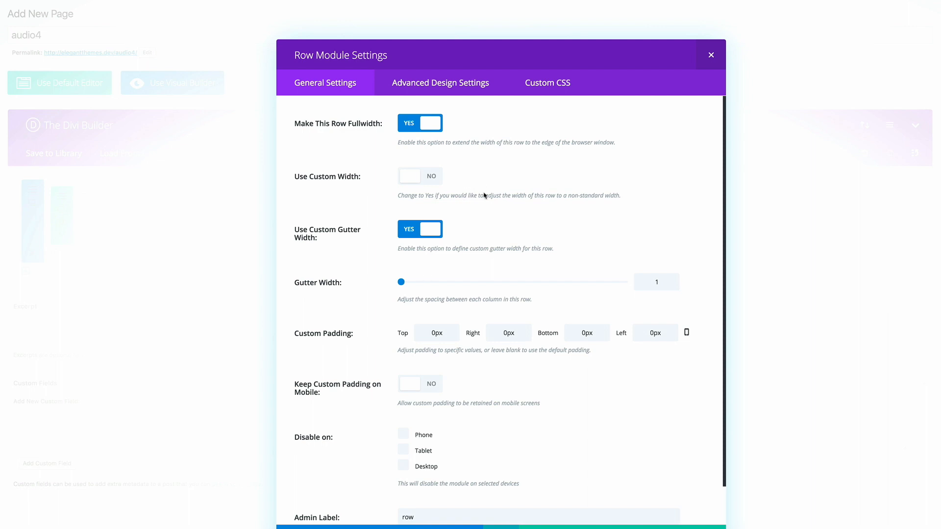
left_click(441, 83)
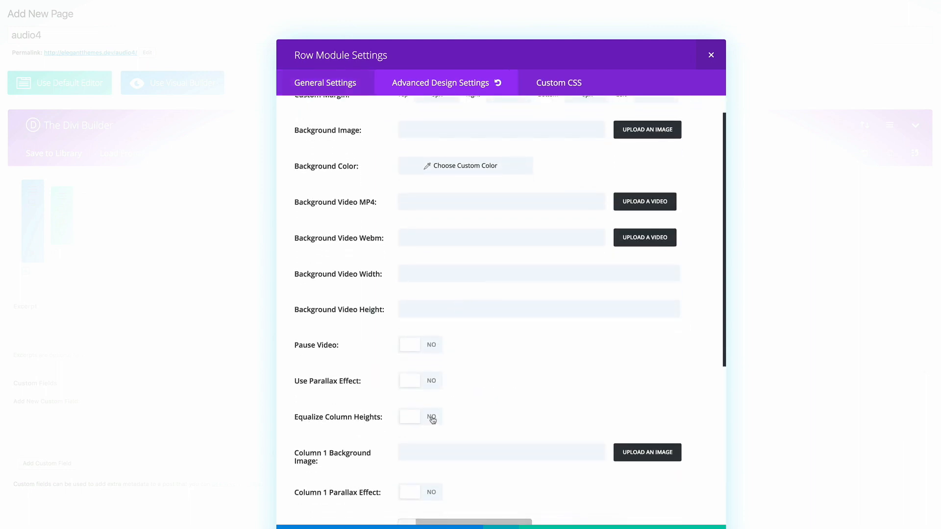
left_click(420, 417)
type("rgba(244,244,244,0.7)")
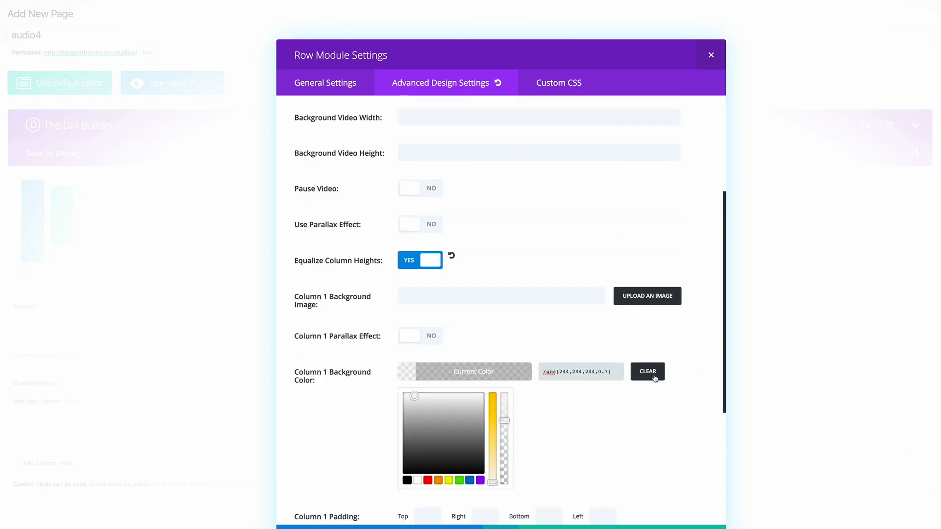
left_click(647, 371)
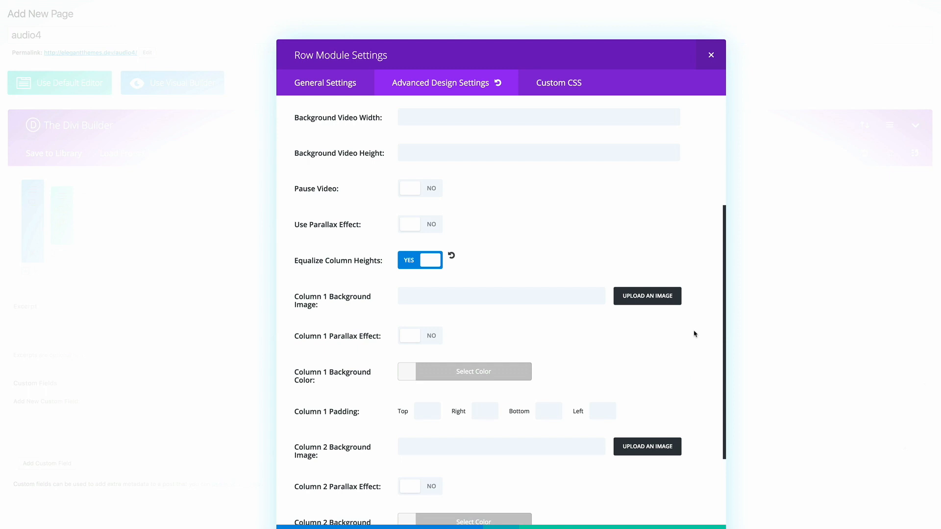
mouse_move(694, 330)
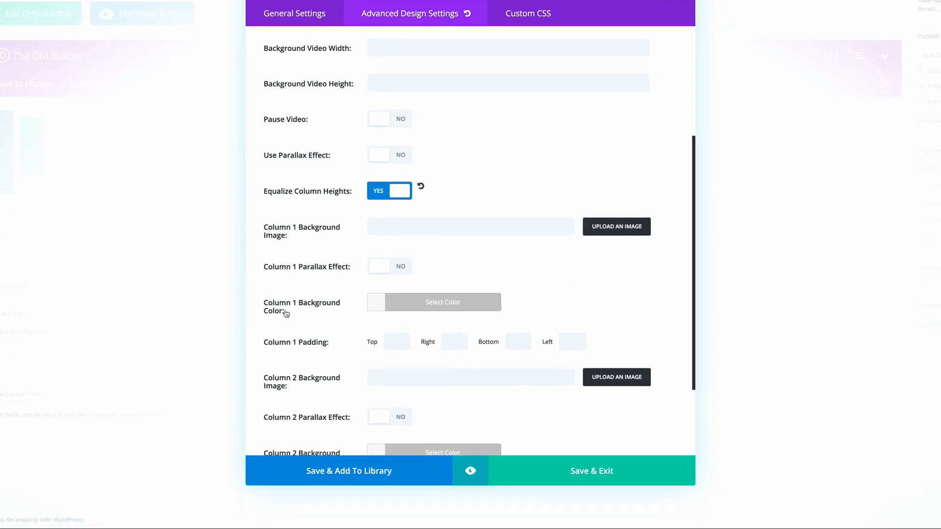
Set column 1 background to rgba(12,12,12,0.34) and column 2 to rgba(255,255,255,0.7)
left_click(443, 302)
type("rgba(12,12,12,0.34)")
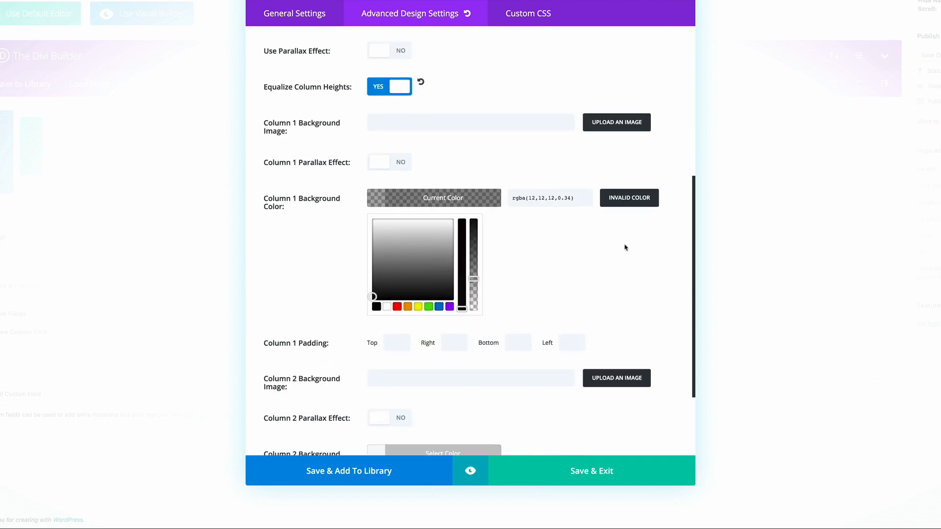
scroll("down", 3)
type("rgba(255,255,255,0.7)")
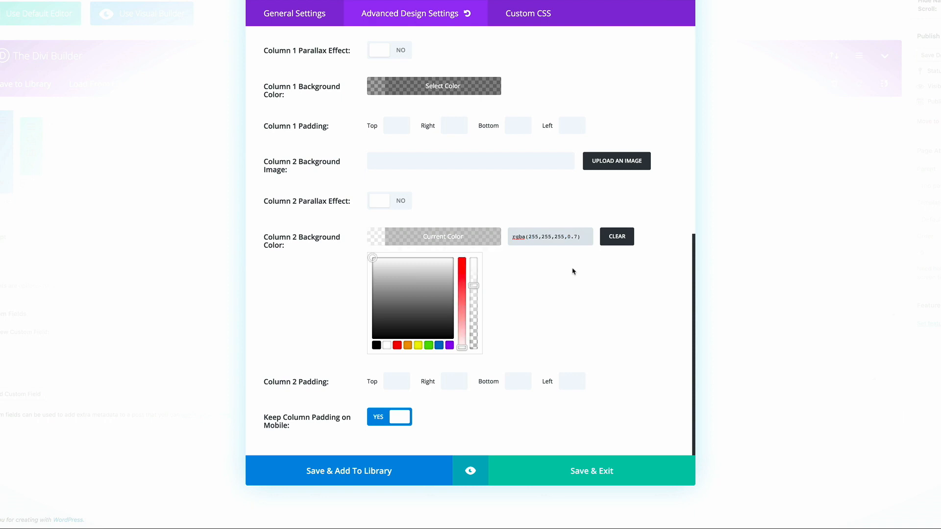
mouse_move(592, 288)
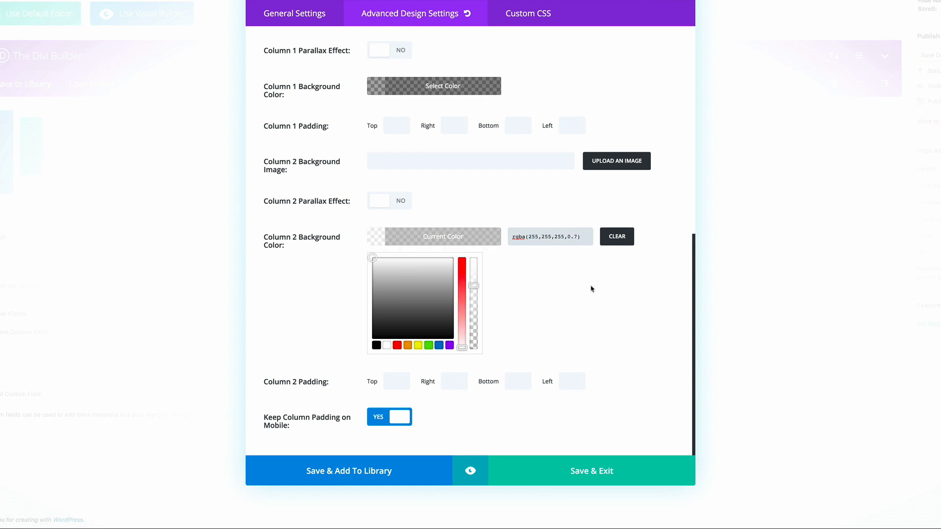
mouse_move(620, 295)
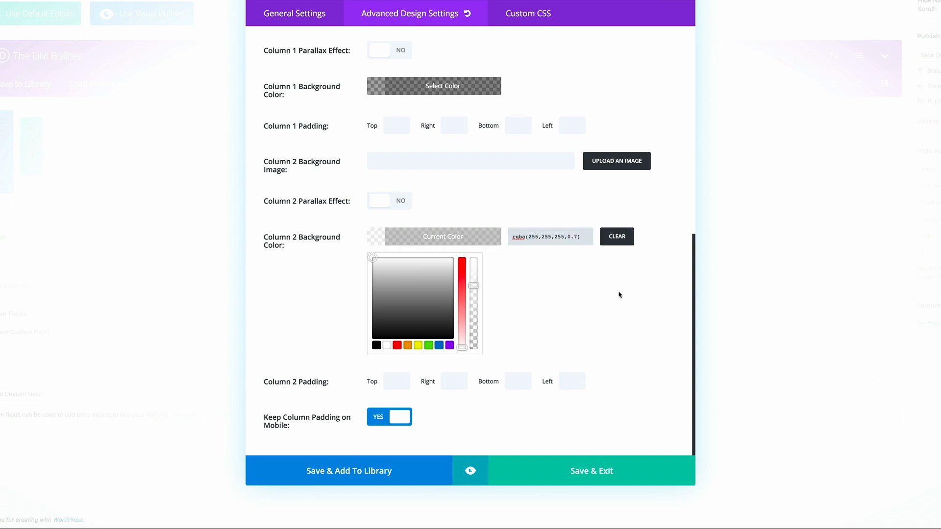
left_click(590, 471)
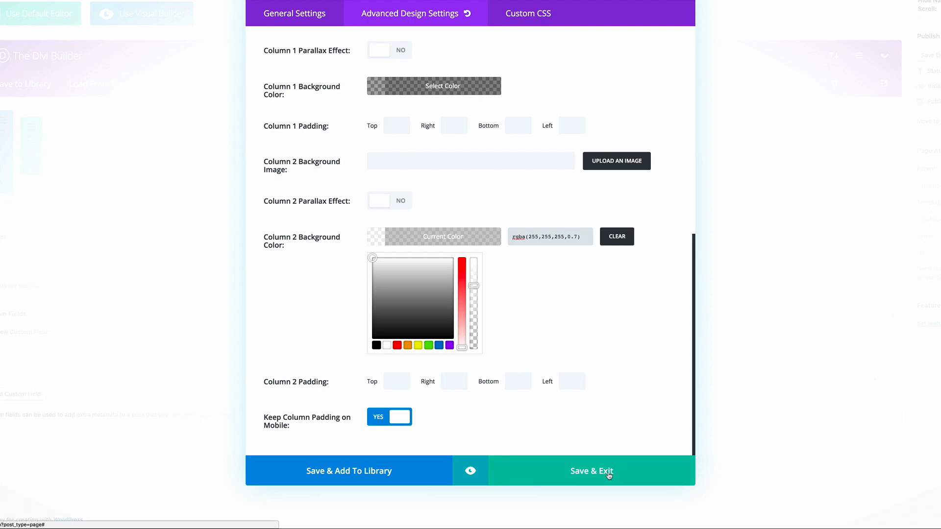
Save the row and add an Audio module using my-song.mp3 in the left column
left_click(591, 471)
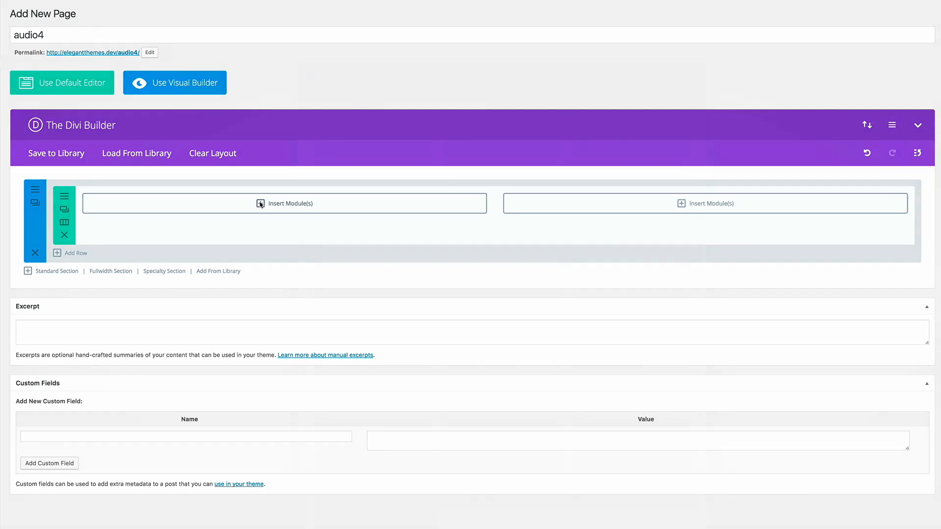
left_click(284, 203)
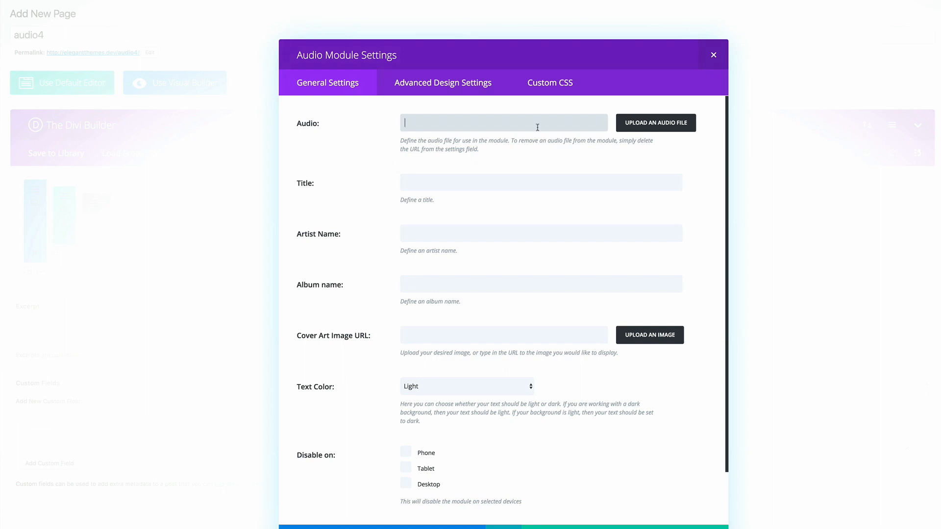
mouse_move(655, 131)
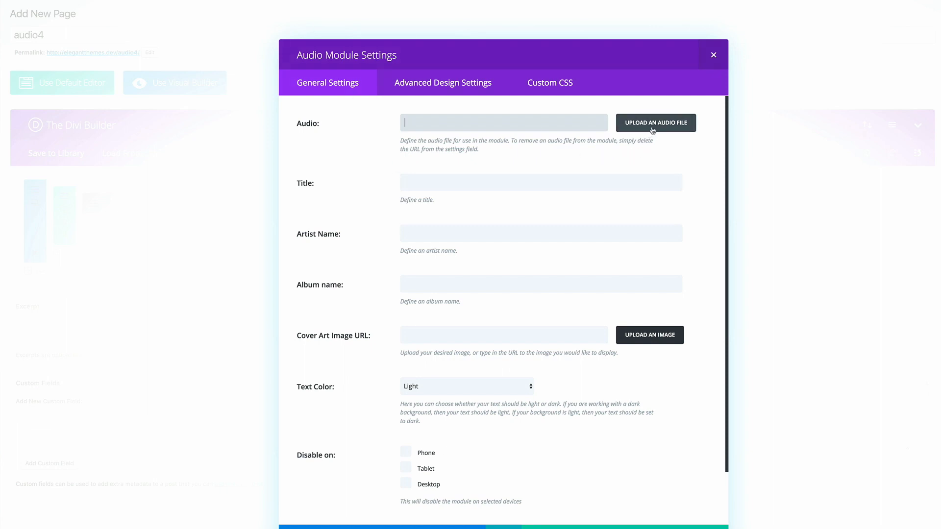
left_click(655, 122)
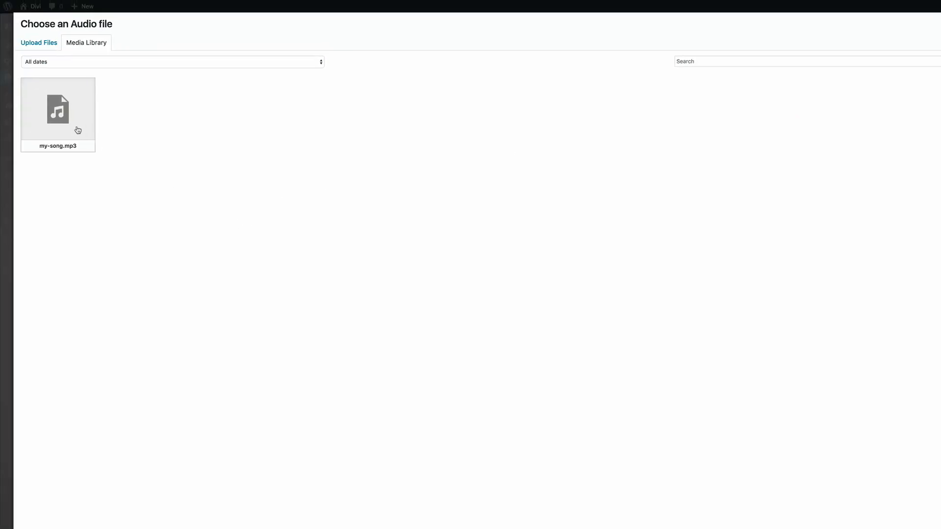
double_click(58, 107)
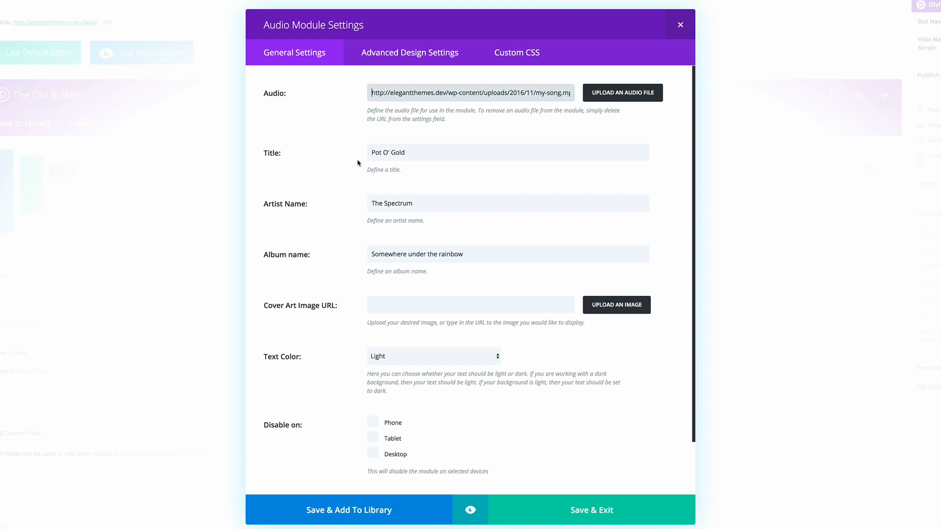
mouse_move(316, 219)
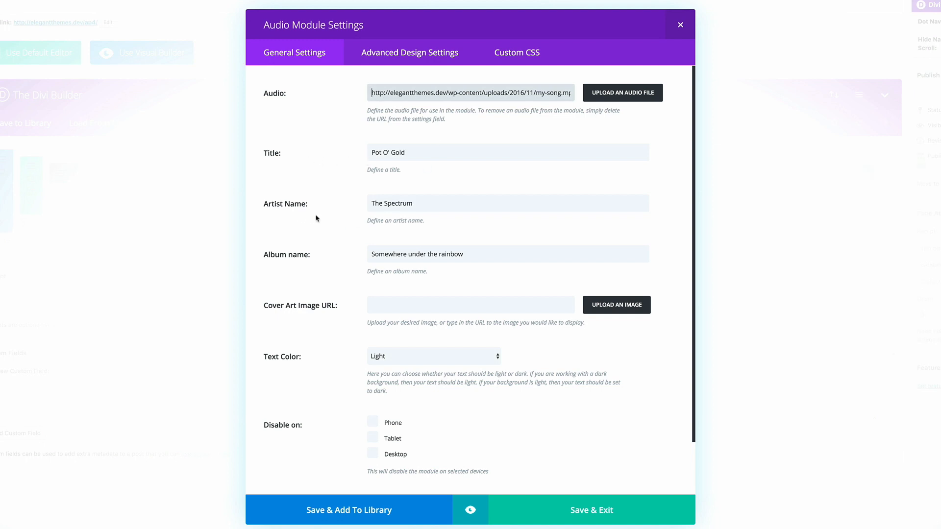
mouse_move(280, 266)
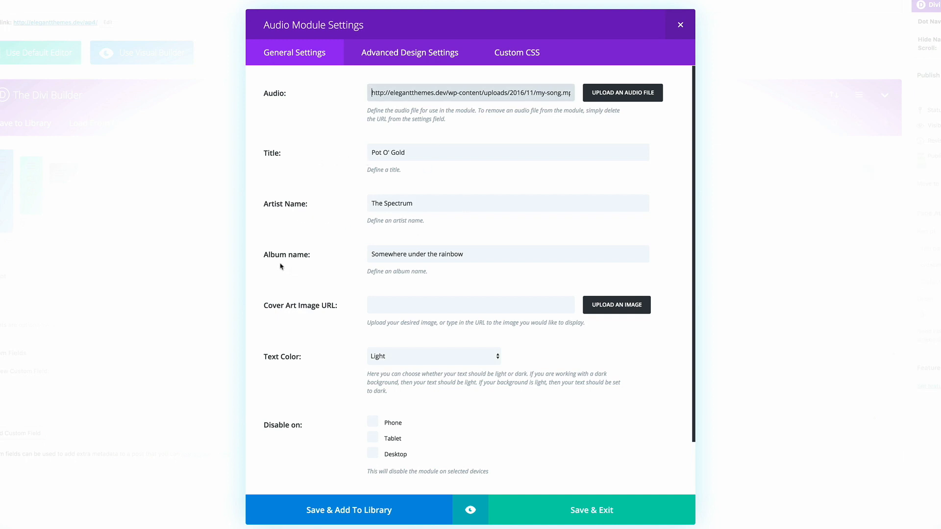
mouse_move(361, 261)
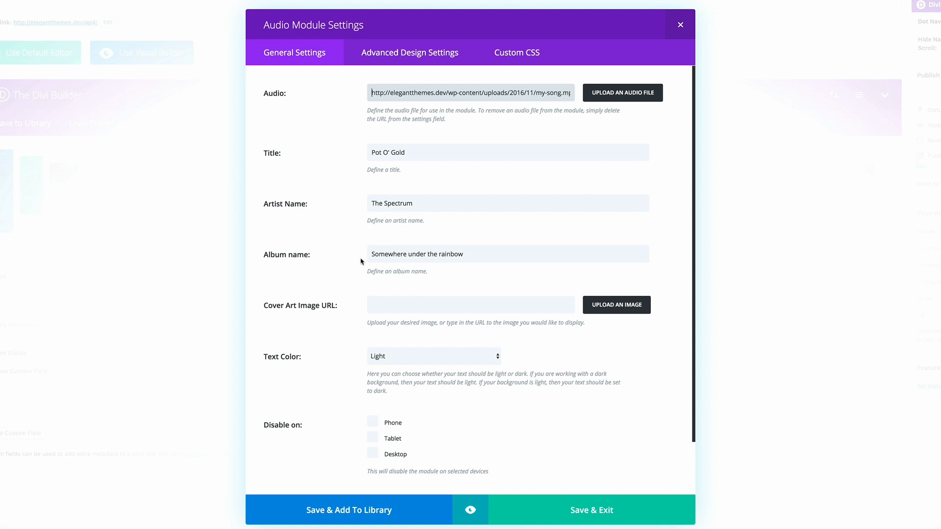
Set the audio module's title font to Crafty Girls and save the module
left_click(409, 52)
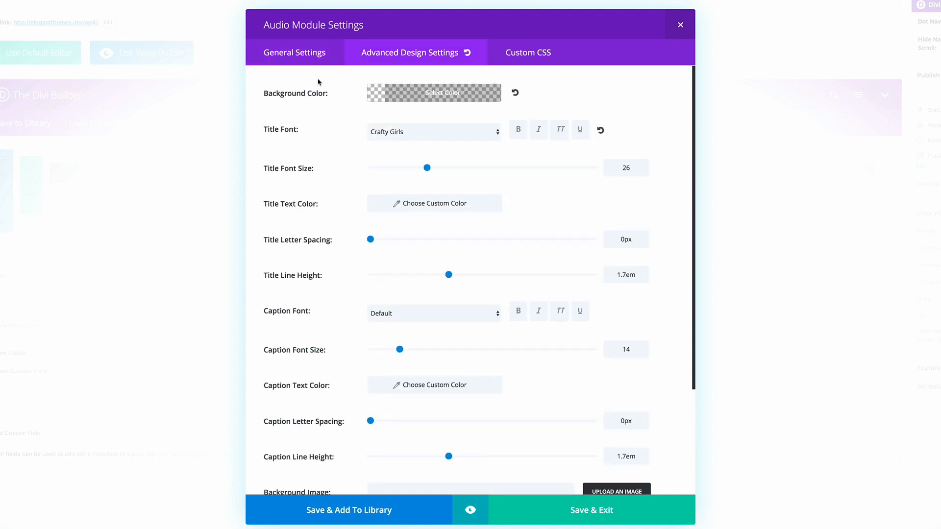
mouse_move(300, 108)
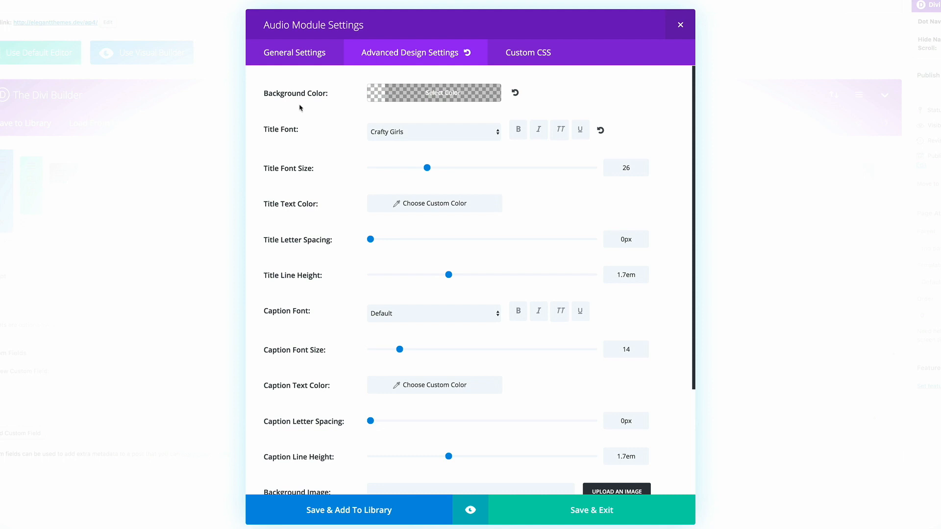
mouse_move(278, 138)
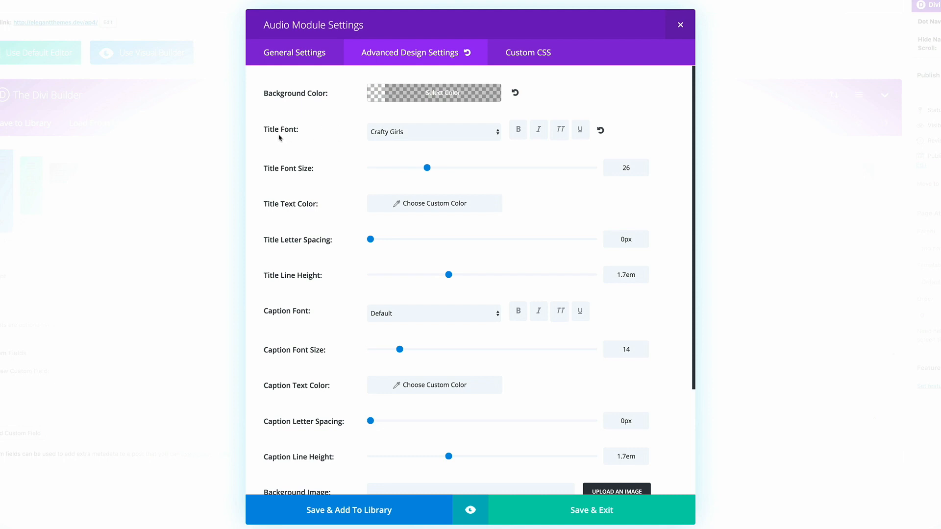
mouse_move(417, 139)
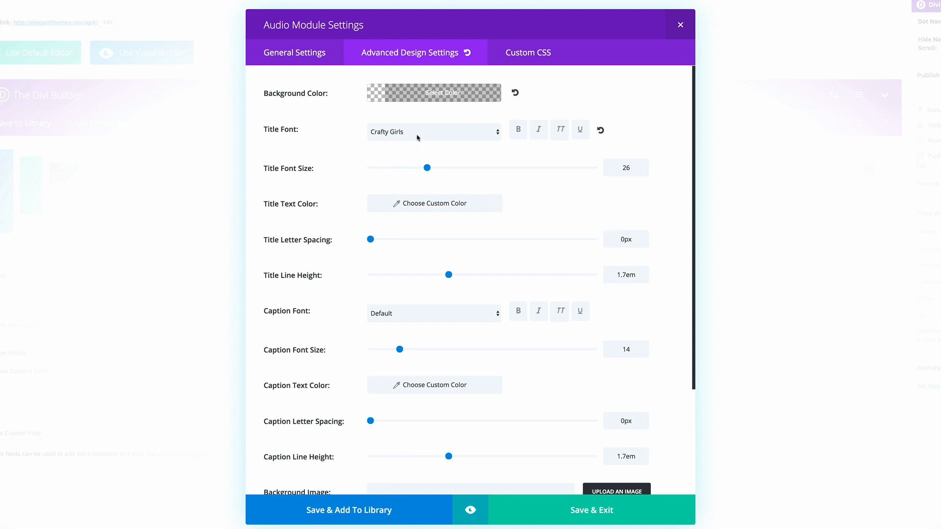
left_click(433, 131)
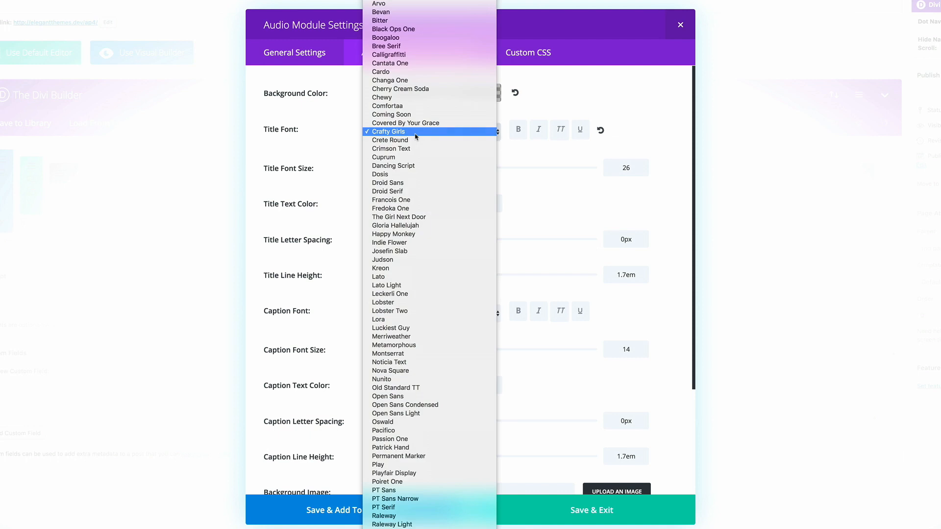
left_click(388, 131)
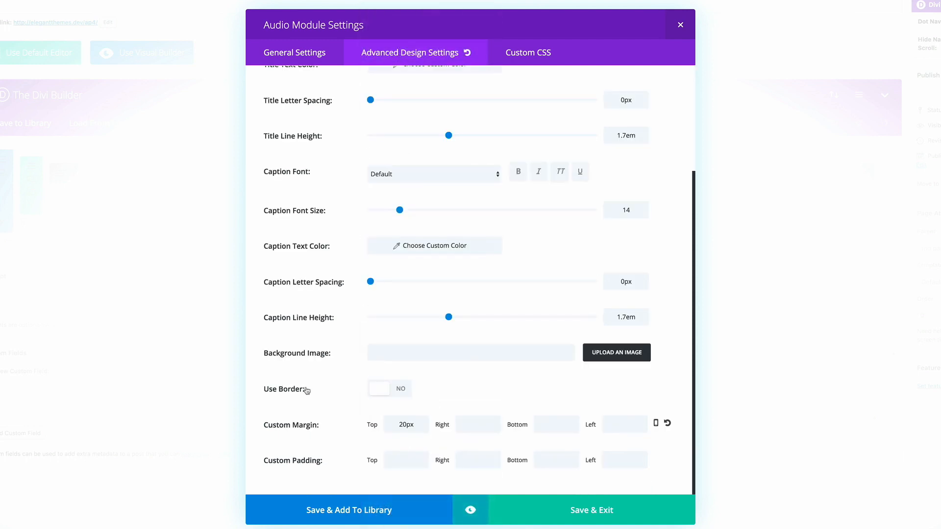
mouse_move(386, 424)
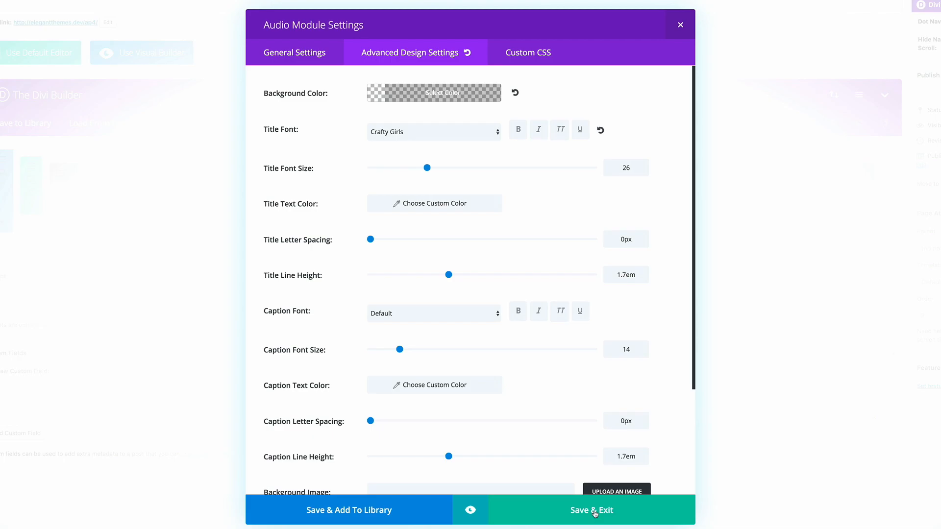
left_click(590, 510)
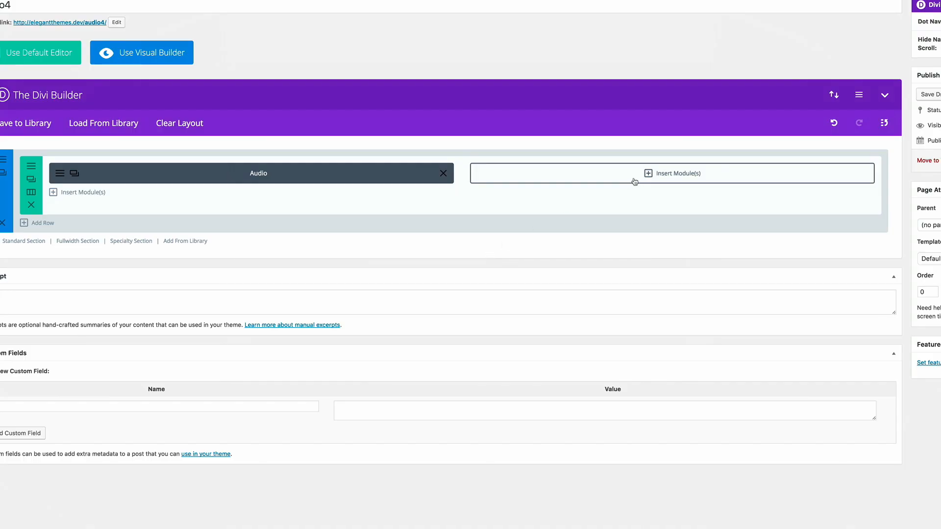
Add a Testimonial module with centered text to the right column
left_click(672, 173)
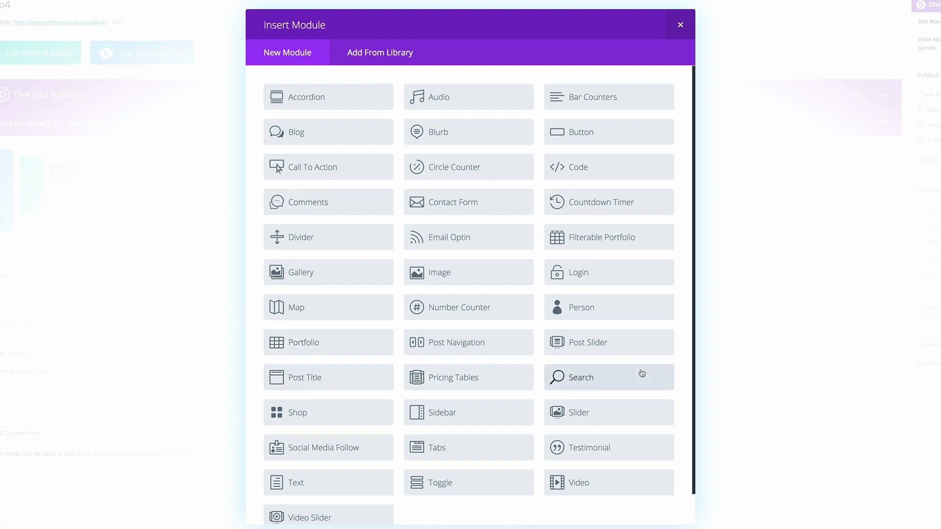
scroll("down", 3)
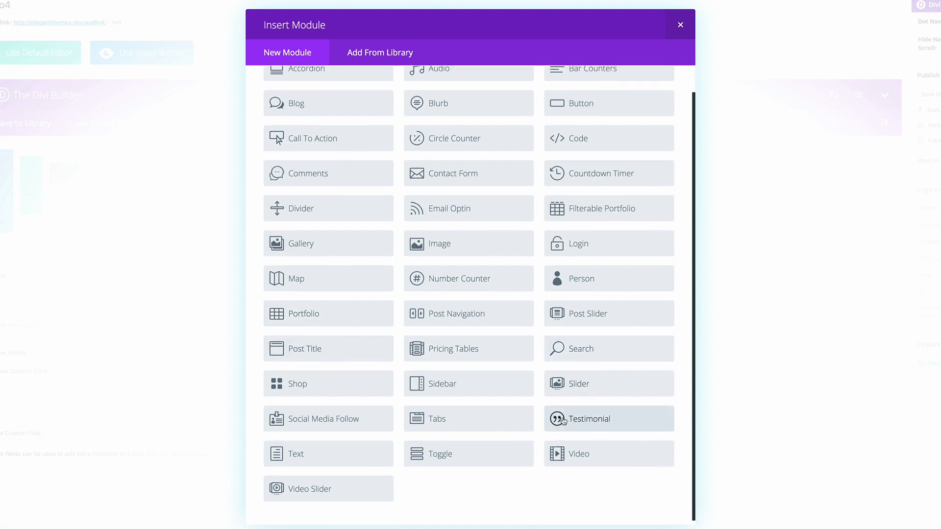
left_click(590, 419)
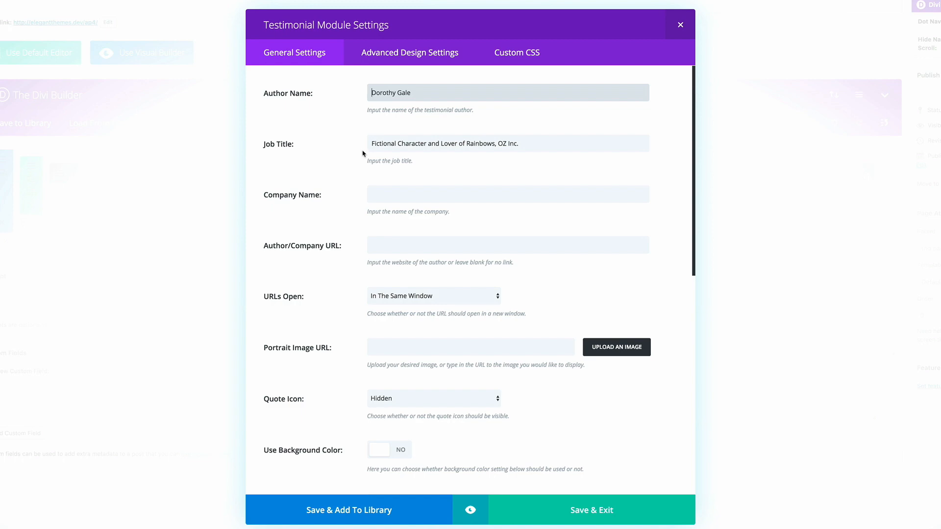
mouse_move(345, 298)
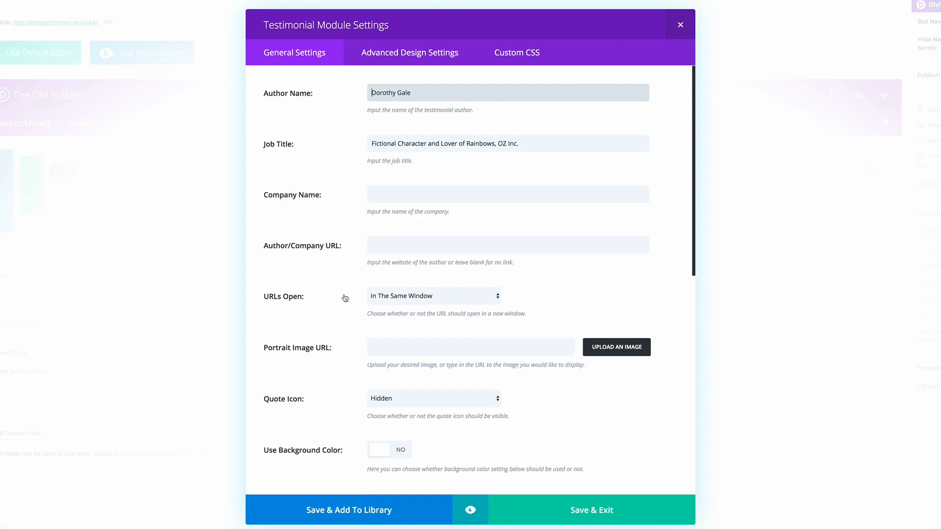
scroll("down", 3)
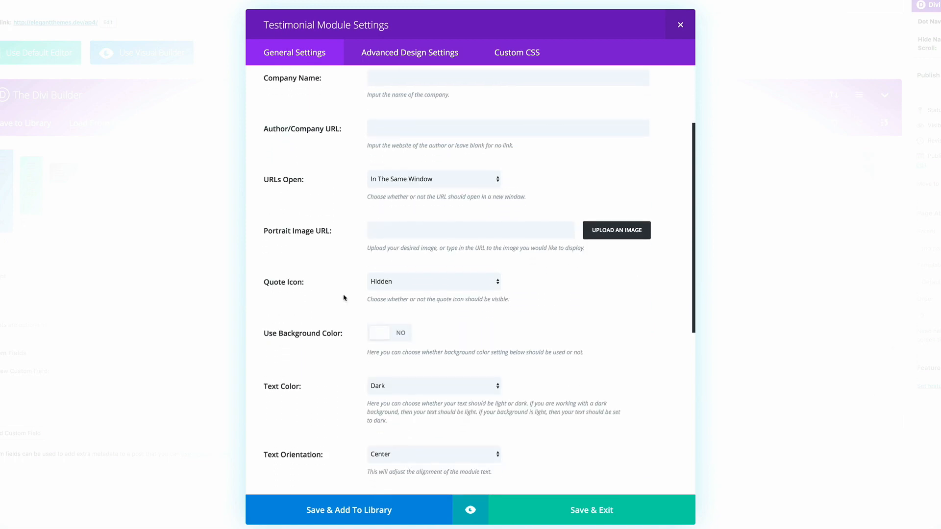
scroll("down", 3)
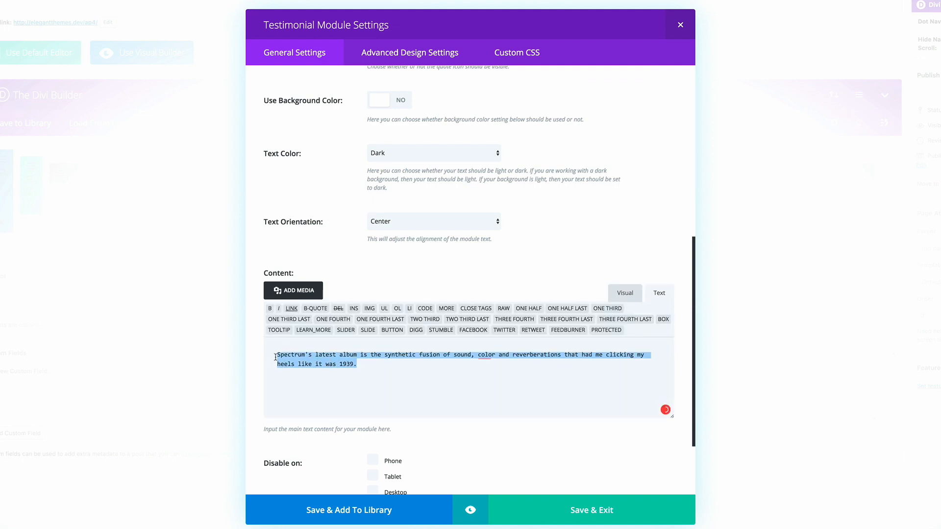
mouse_move(420, 388)
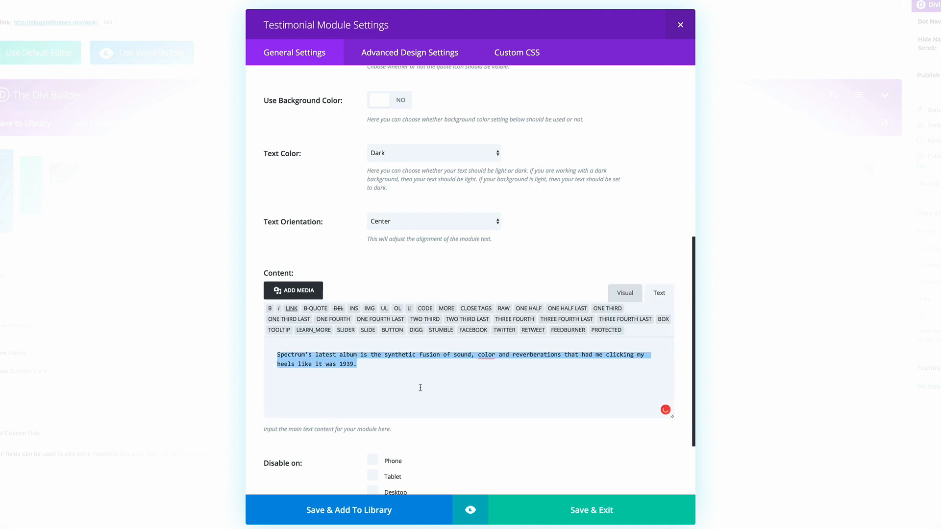
scroll("down", 3)
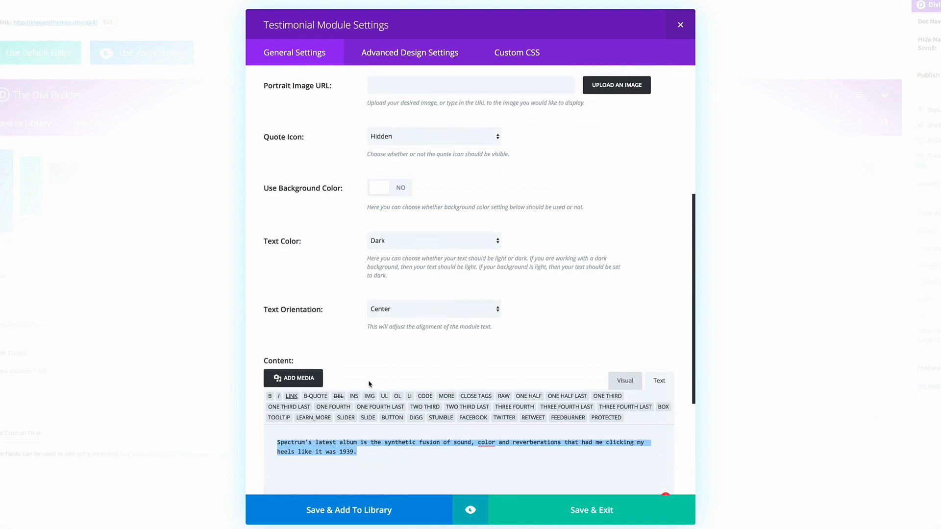
mouse_move(392, 312)
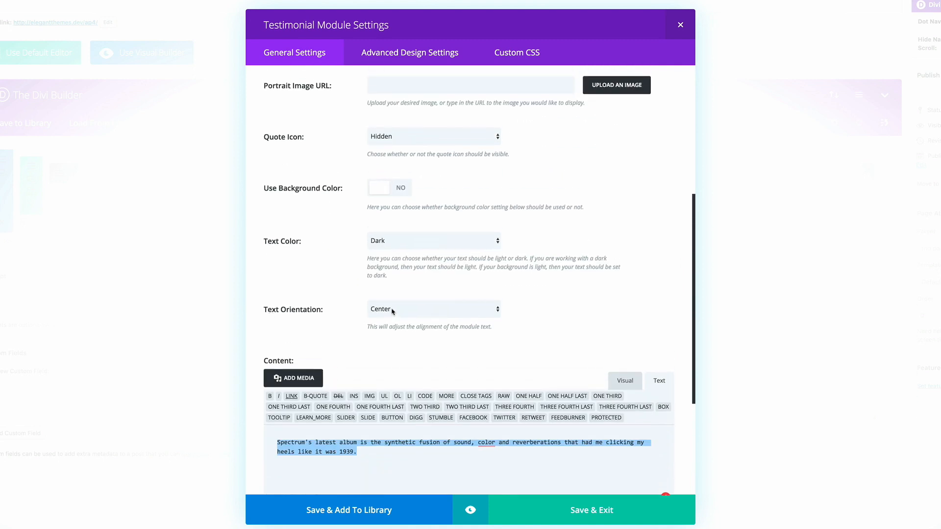
mouse_move(312, 317)
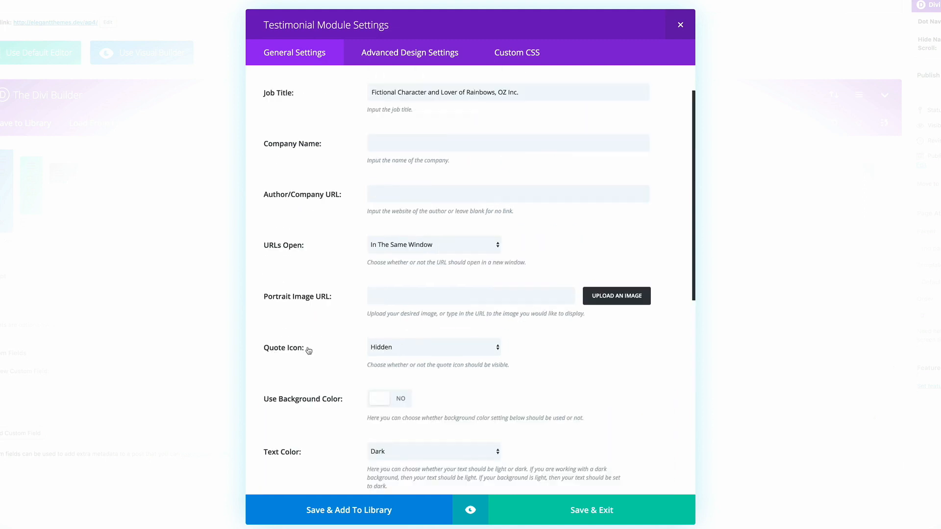
Keep the testimonial quote icon hidden and give the author name Pacifico font CSS
left_click(433, 347)
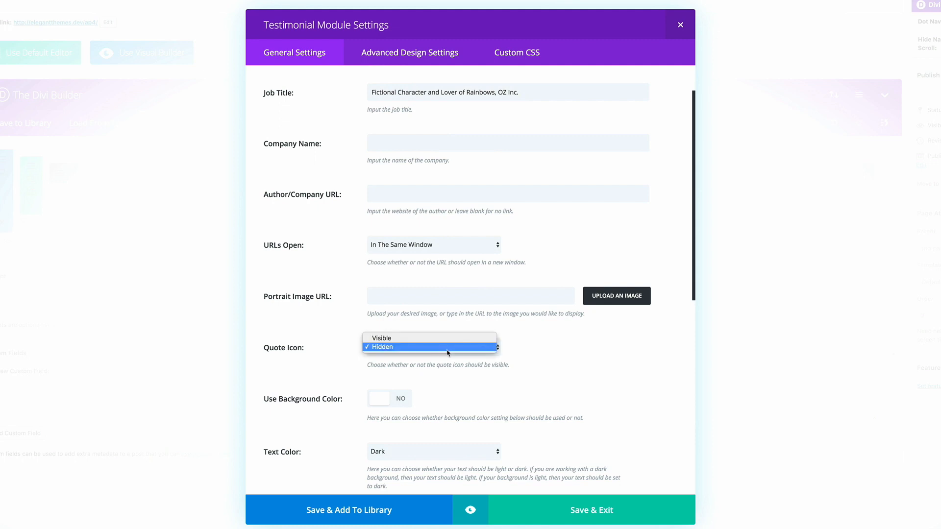
left_click(382, 347)
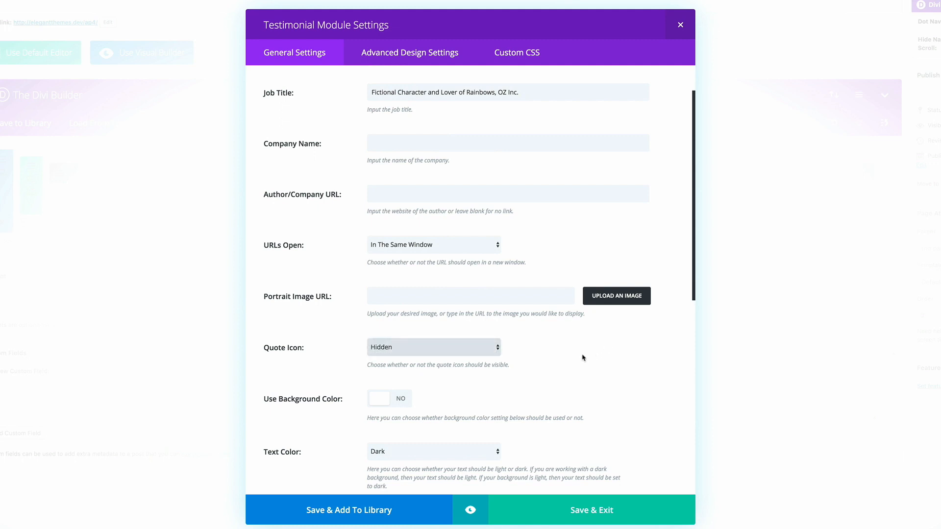
mouse_move(580, 236)
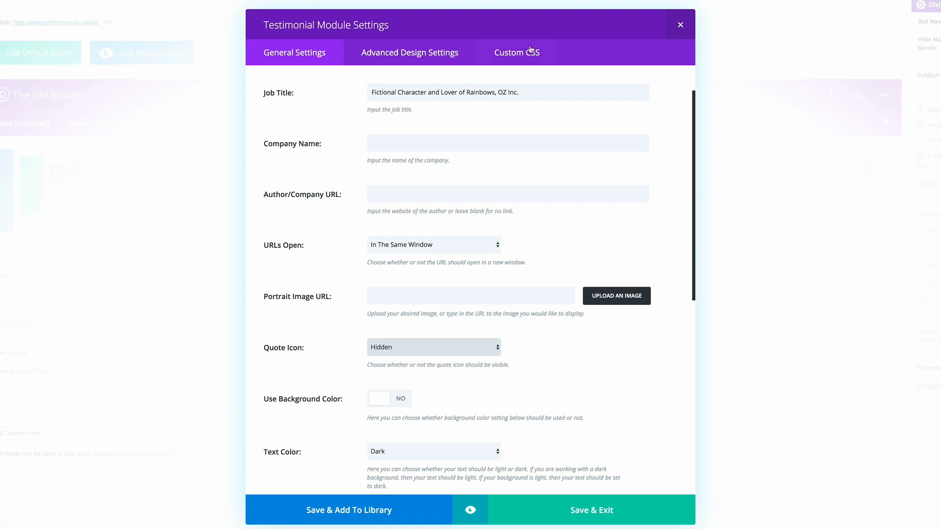
left_click(515, 52)
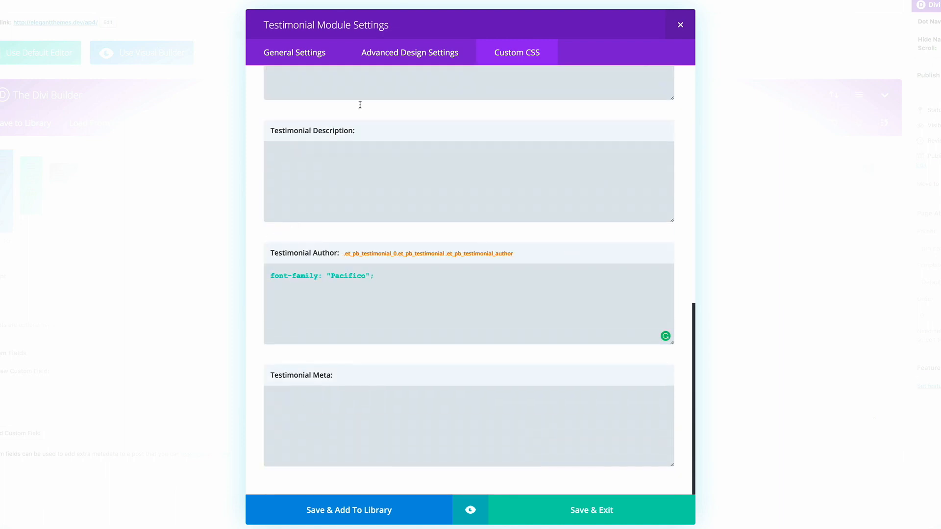
Show the testimonial's design settings and preview the two-column cloudy layout
left_click(410, 52)
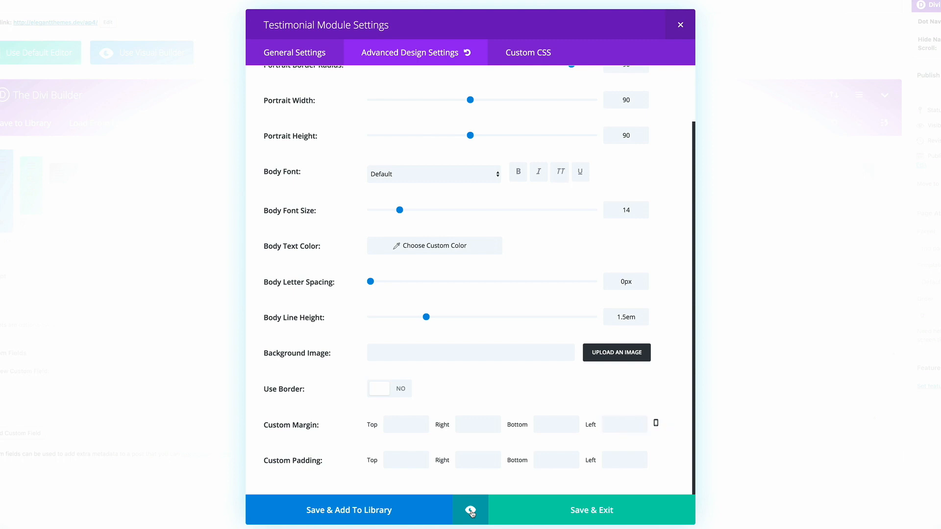
left_click(470, 510)
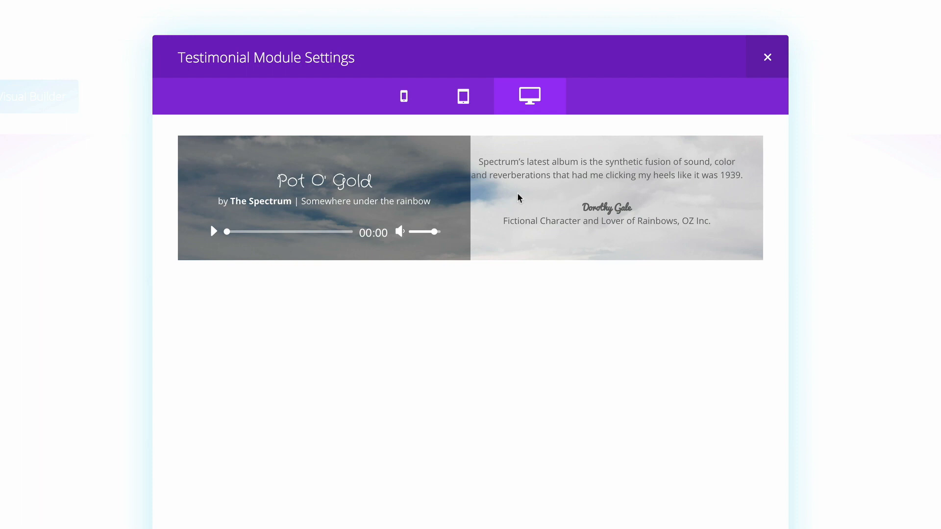
mouse_move(445, 168)
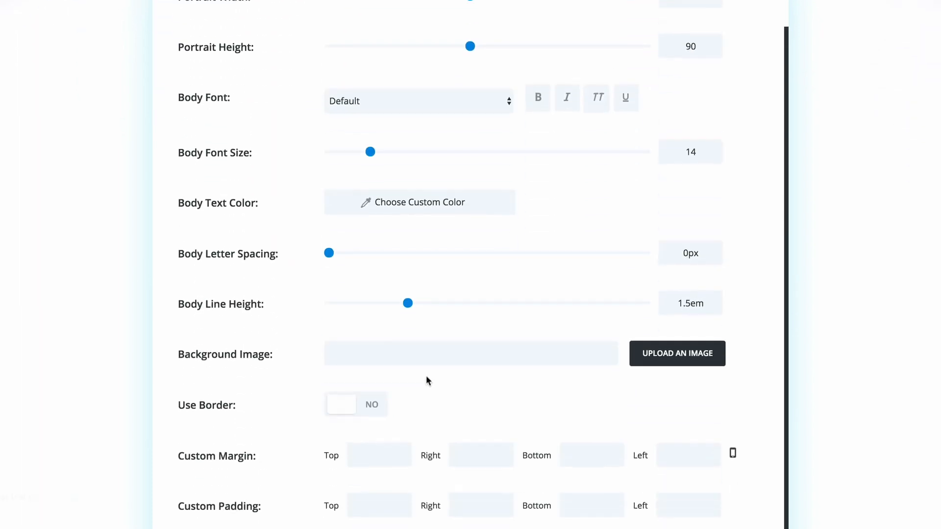
Give the testimonial a 50 margin on all four sides and preview the spacing
scroll("down", 3)
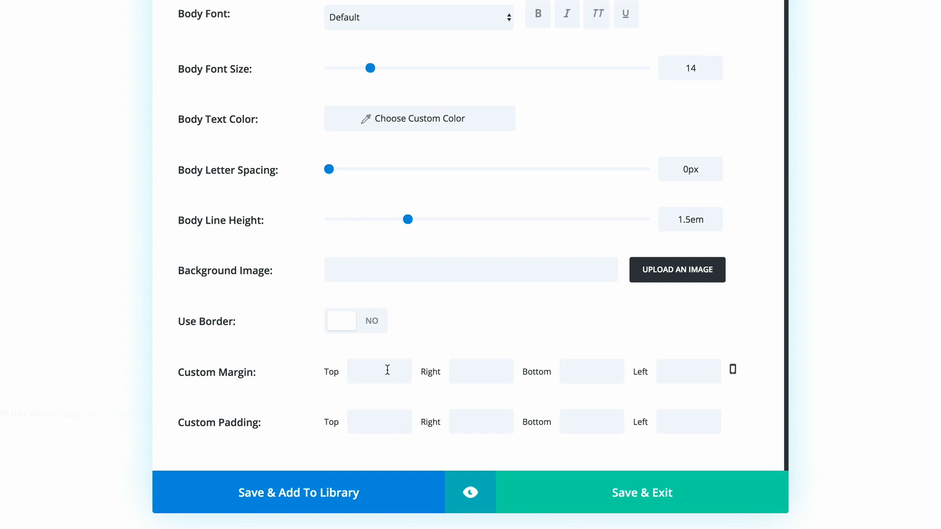
type("50")
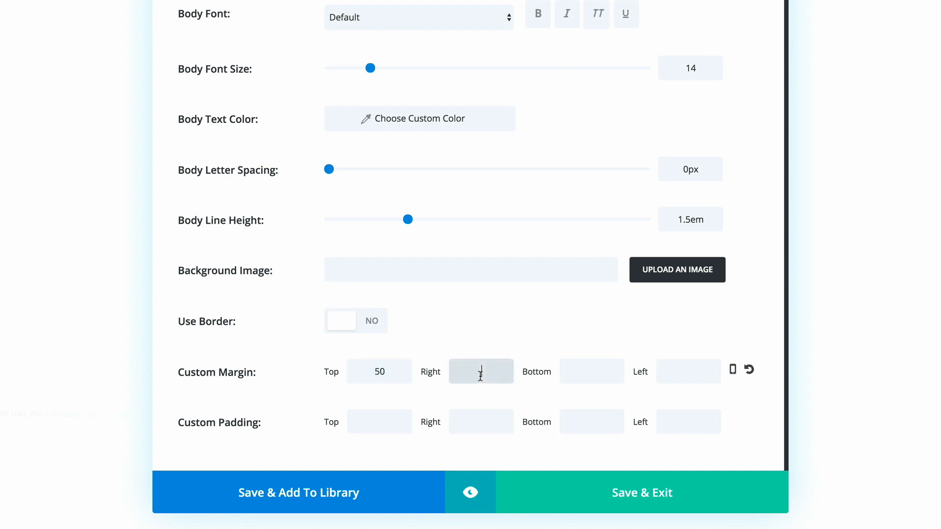
type("50")
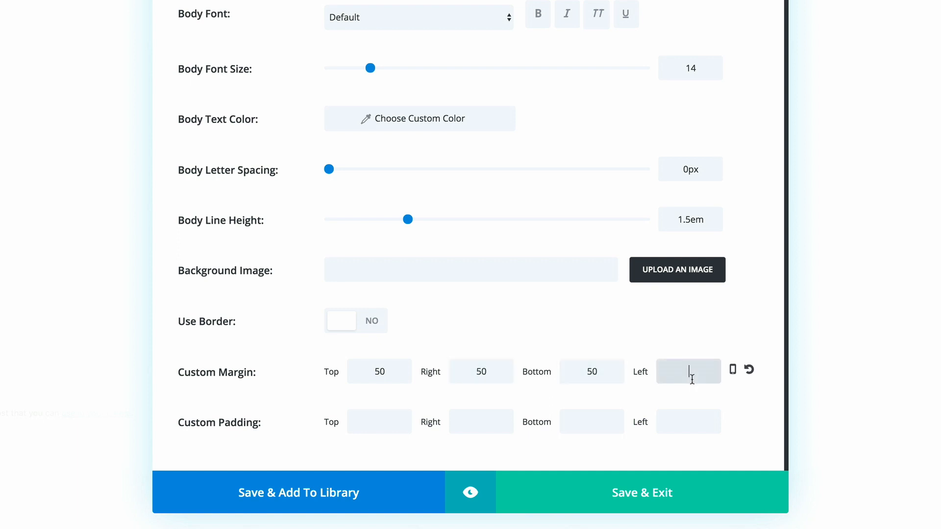
type("50")
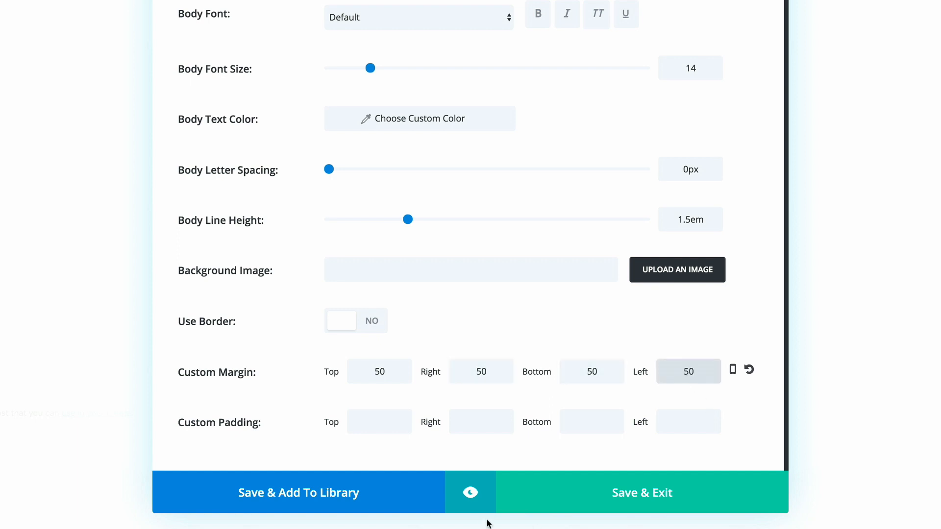
left_click(470, 492)
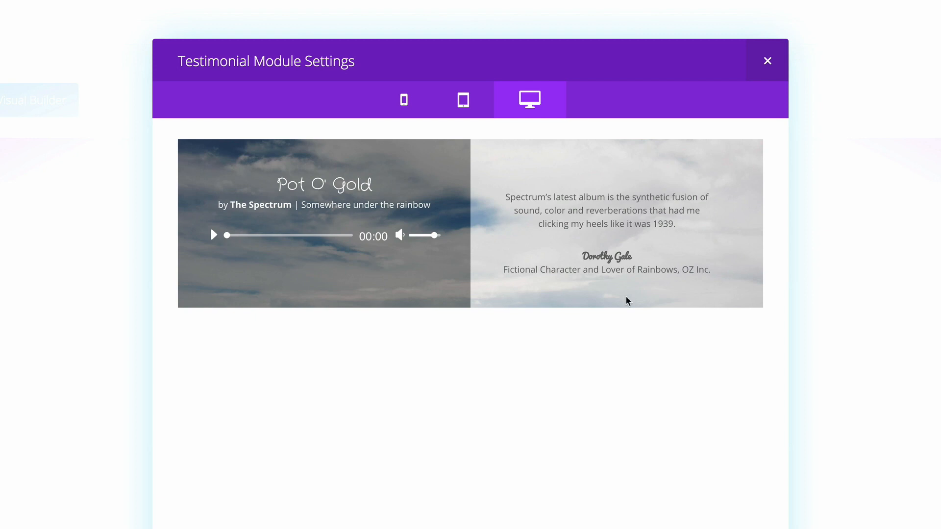
mouse_move(740, 179)
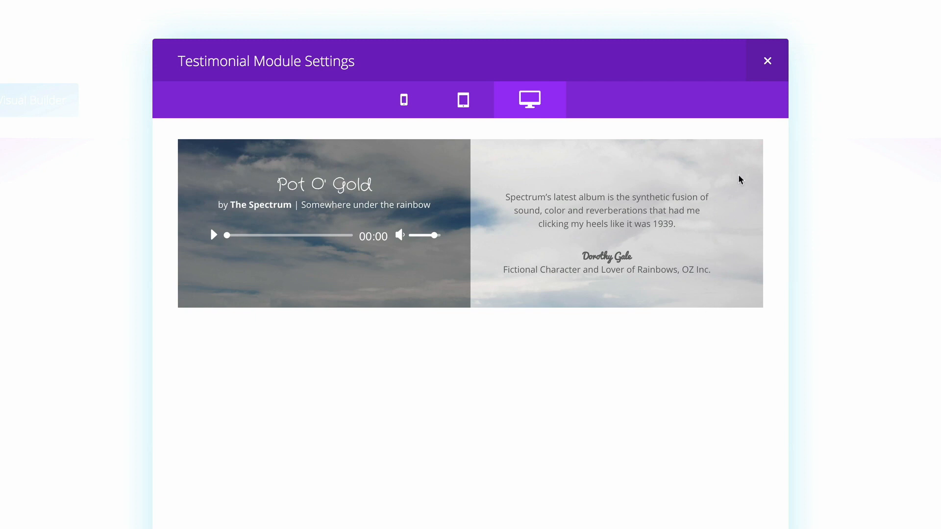
left_click(384, 99)
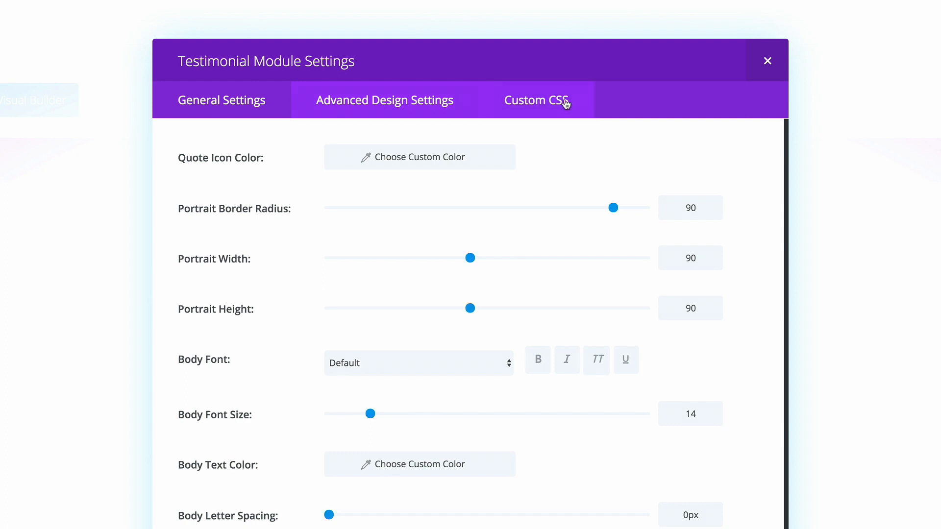
Check the Pacifico Testimonial Author CSS rule, then save and close the testimonial settings
left_click(535, 100)
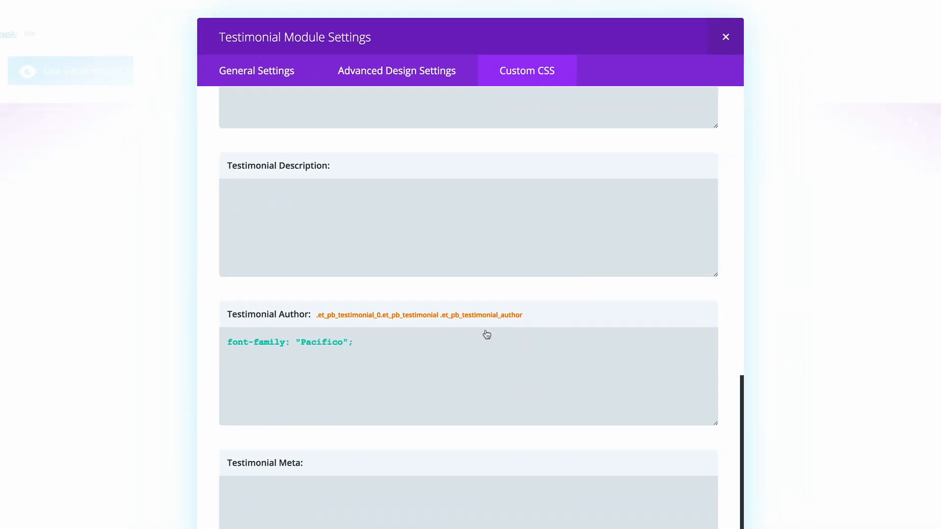
left_click(486, 335)
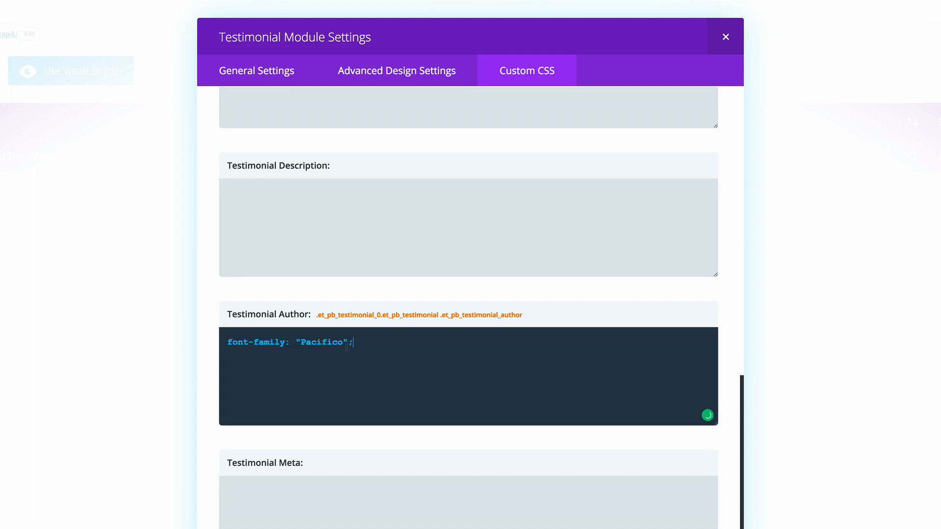
left_click_drag(227, 342, 353, 342)
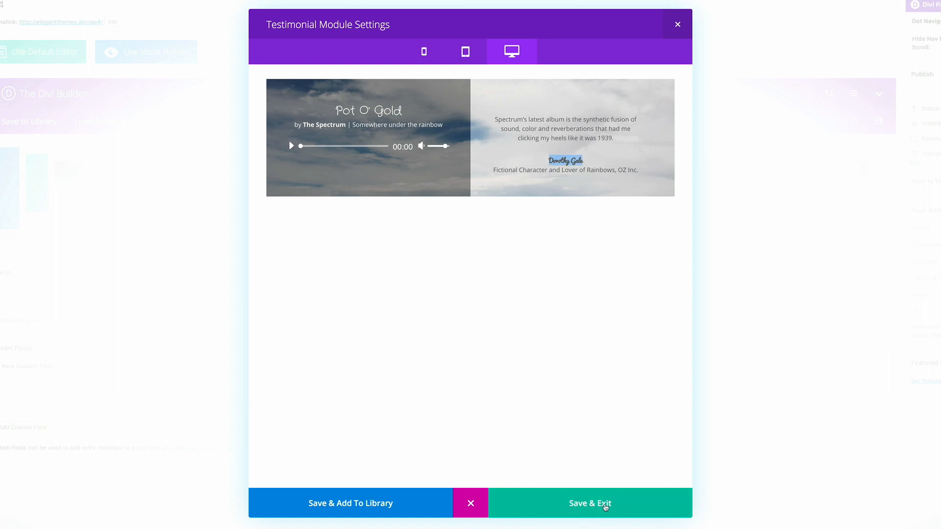
left_click(588, 502)
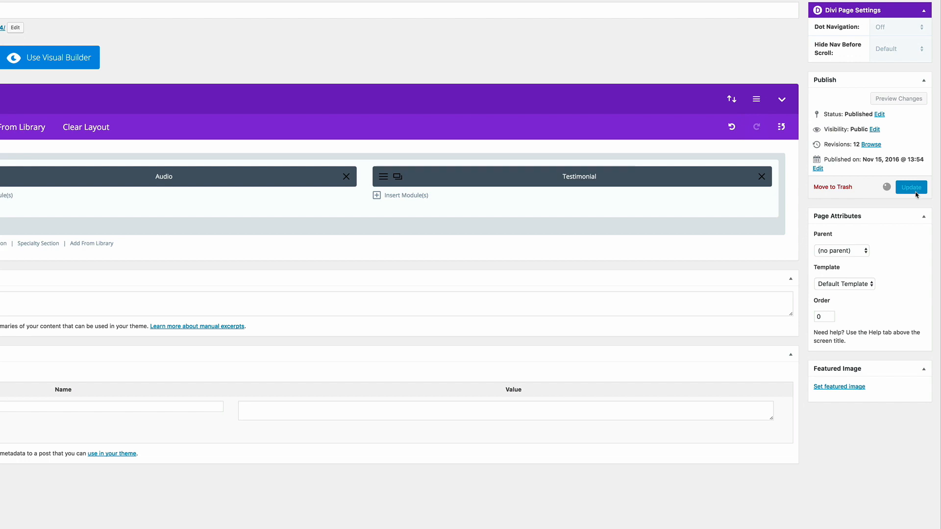
Update the page and view it live to check the Pot O' Gold player and testimonial
left_click(911, 187)
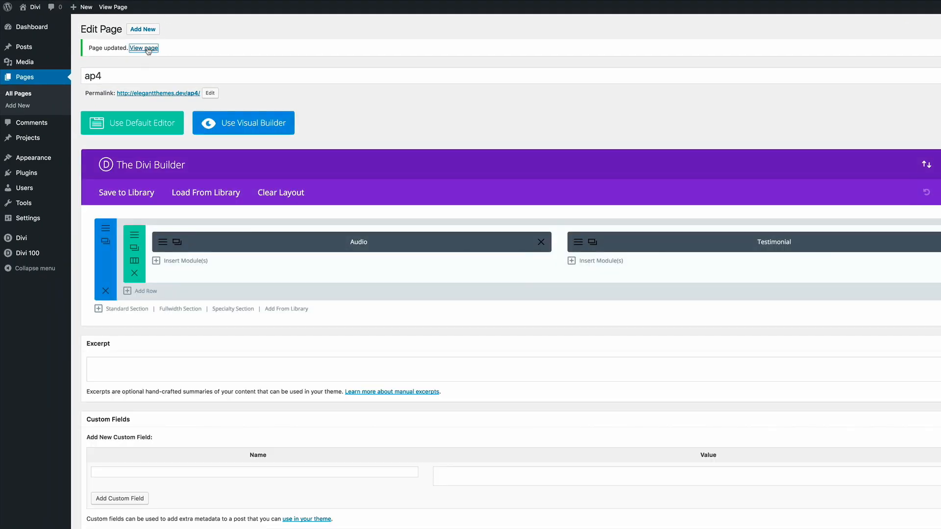
left_click(143, 48)
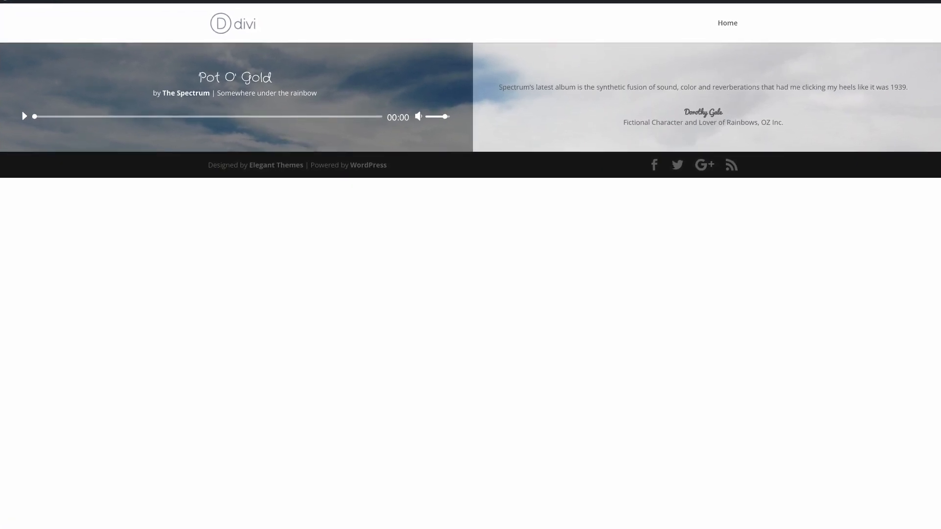
scroll("down", 3)
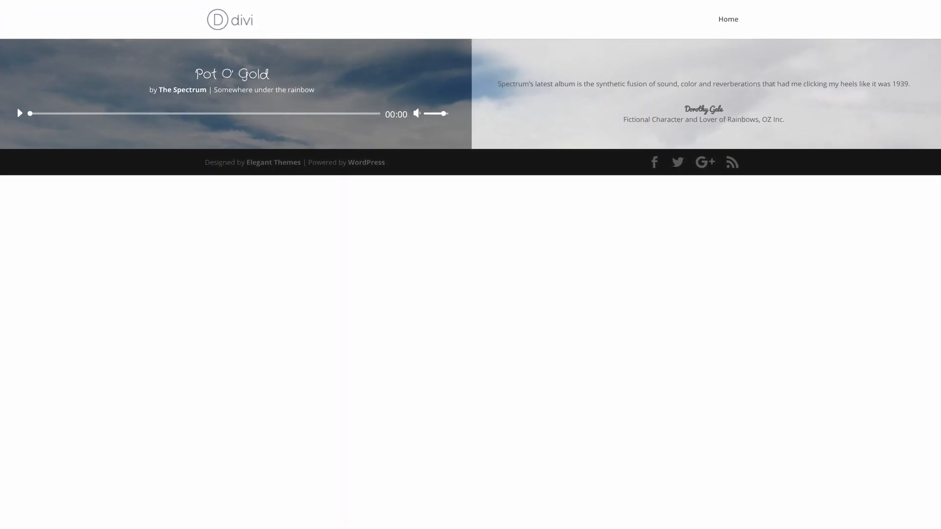